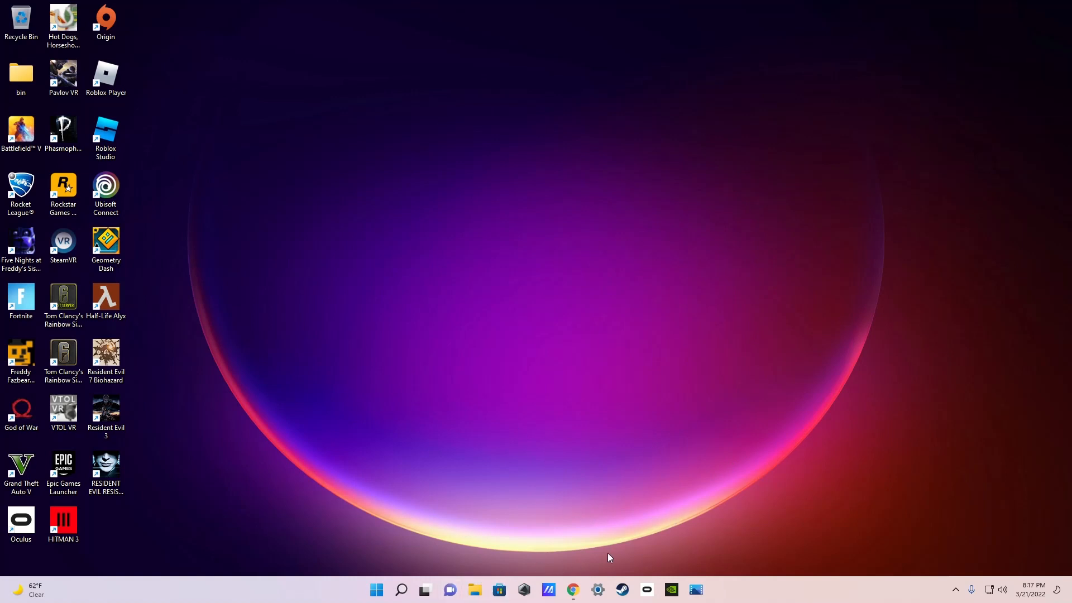
mouse_move(436, 161)
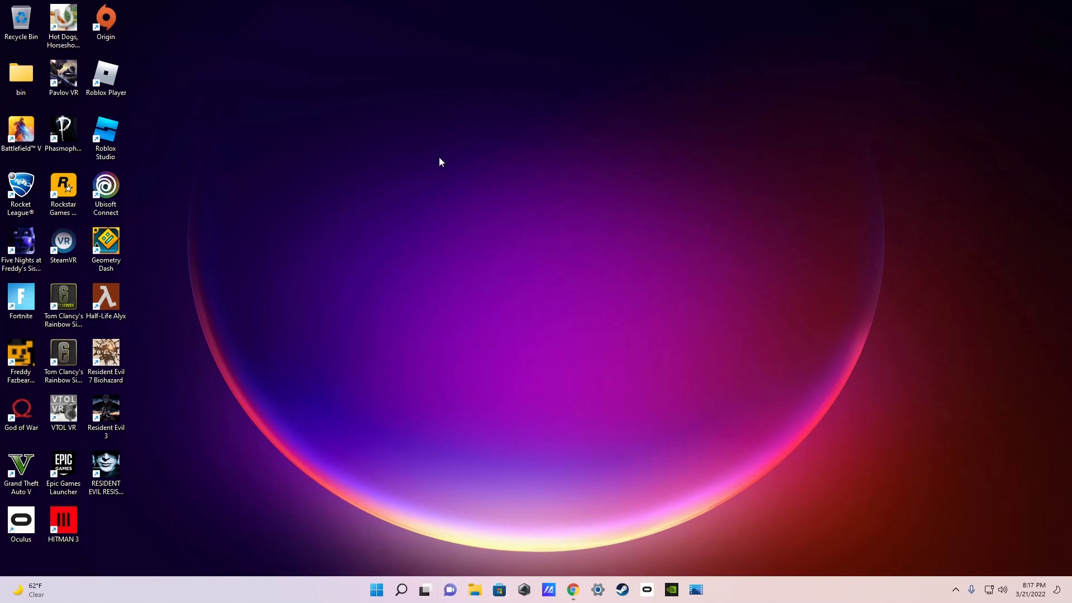
mouse_move(919, 10)
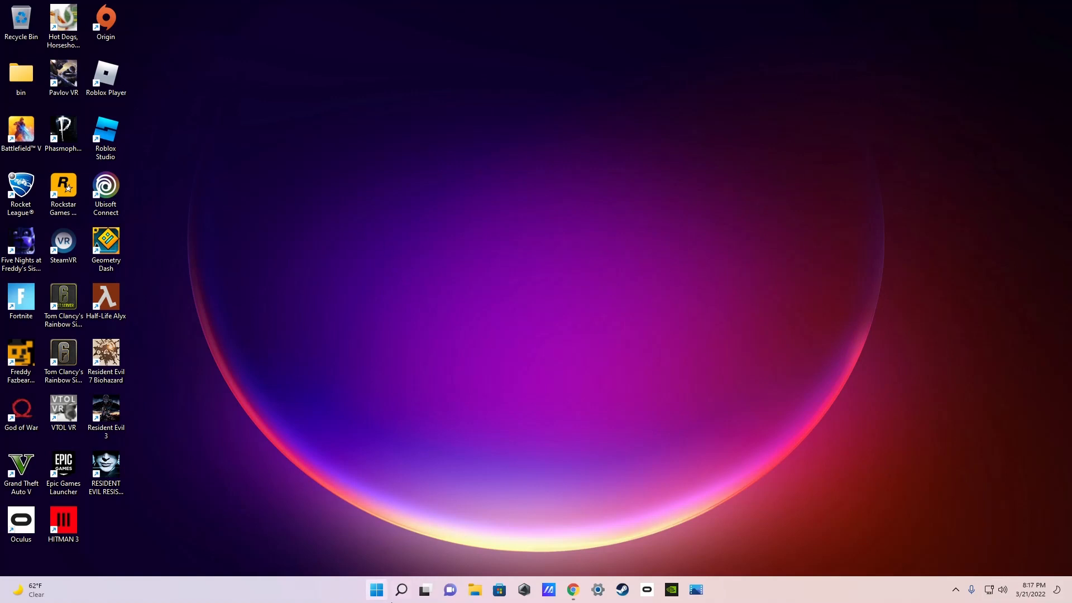
mouse_move(542, 518)
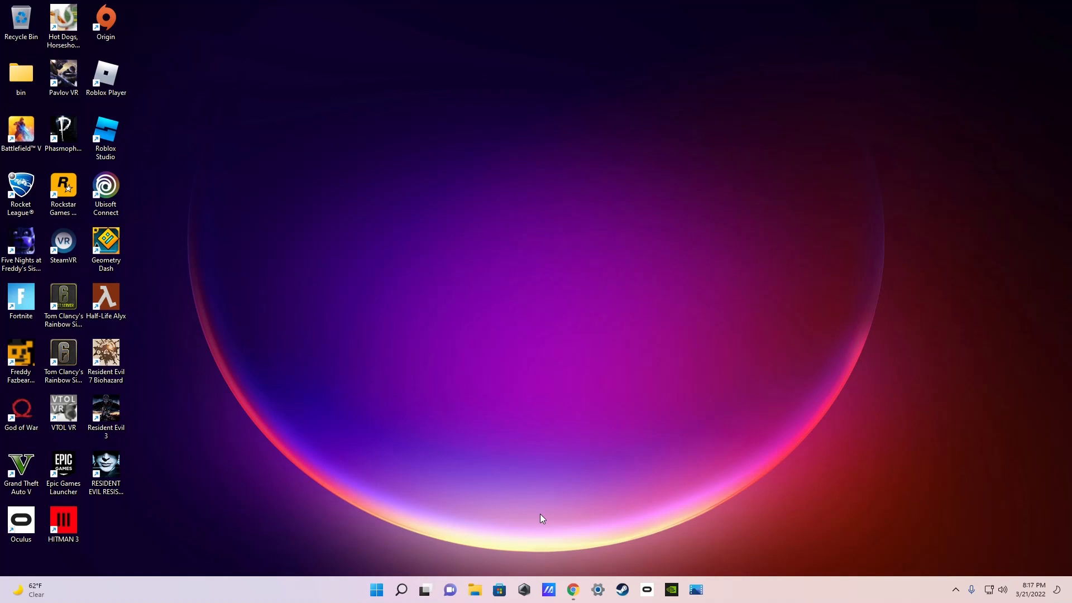
mouse_move(341, 109)
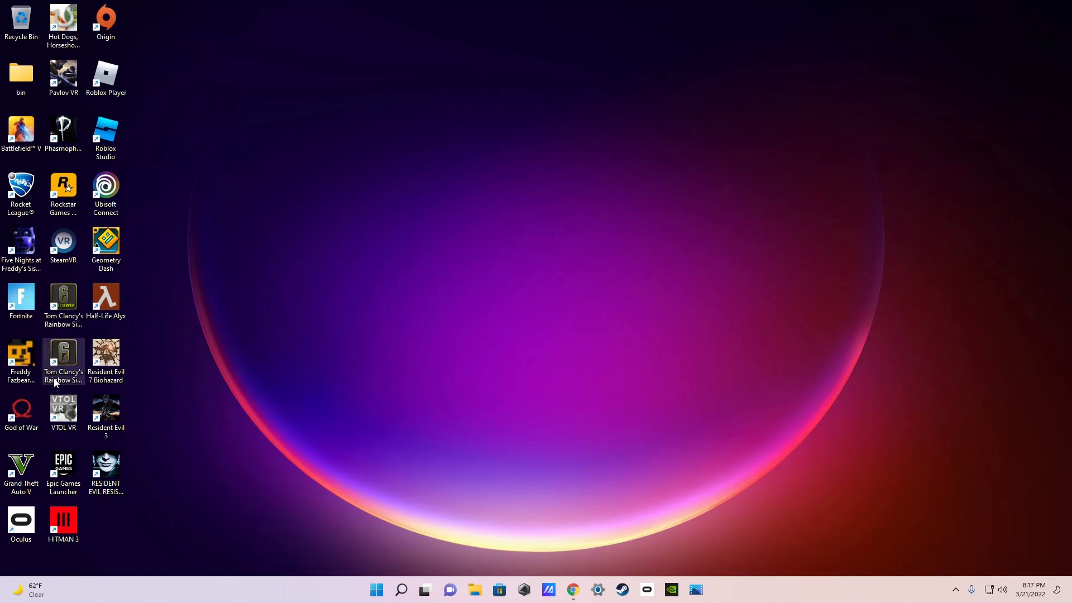
Step: Select Resident Evil 7 Biohazard in the Steam Library and bring up its Manage menu
left_click(105, 355)
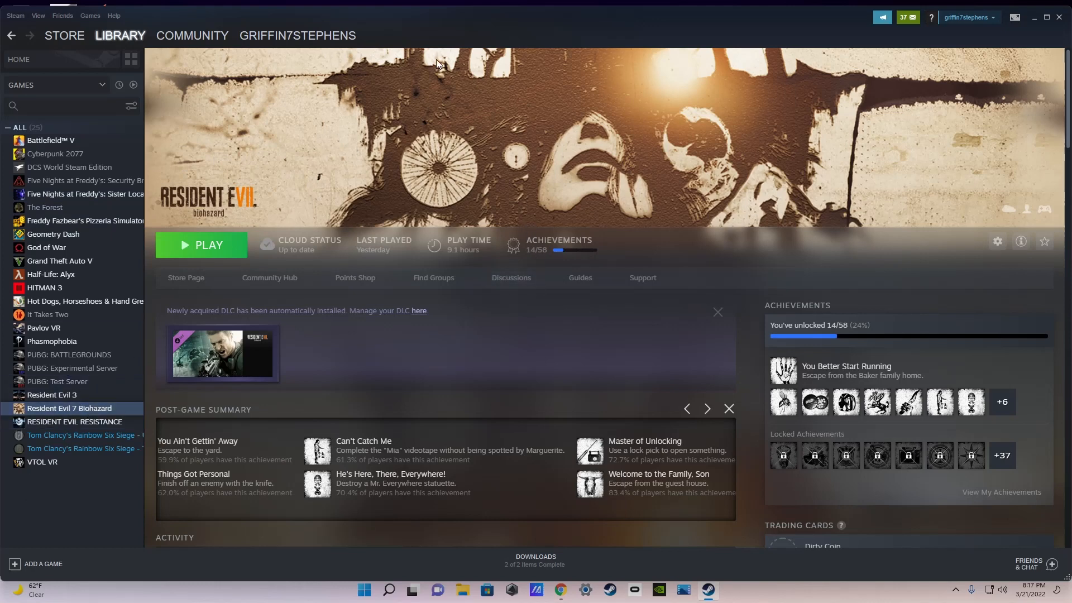
mouse_move(998, 241)
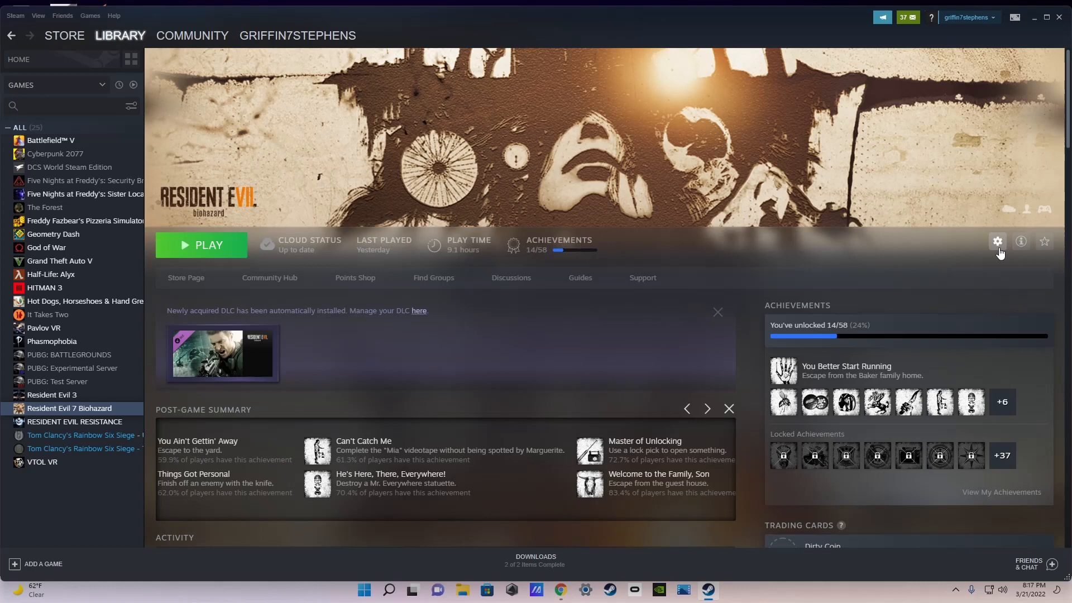
left_click(997, 241)
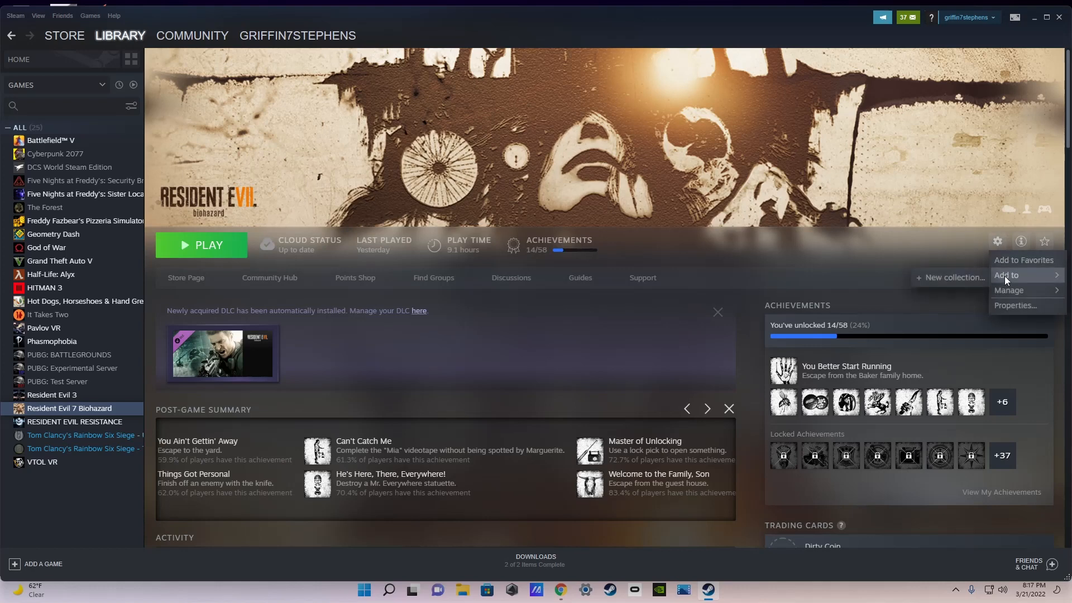
mouse_move(1008, 290)
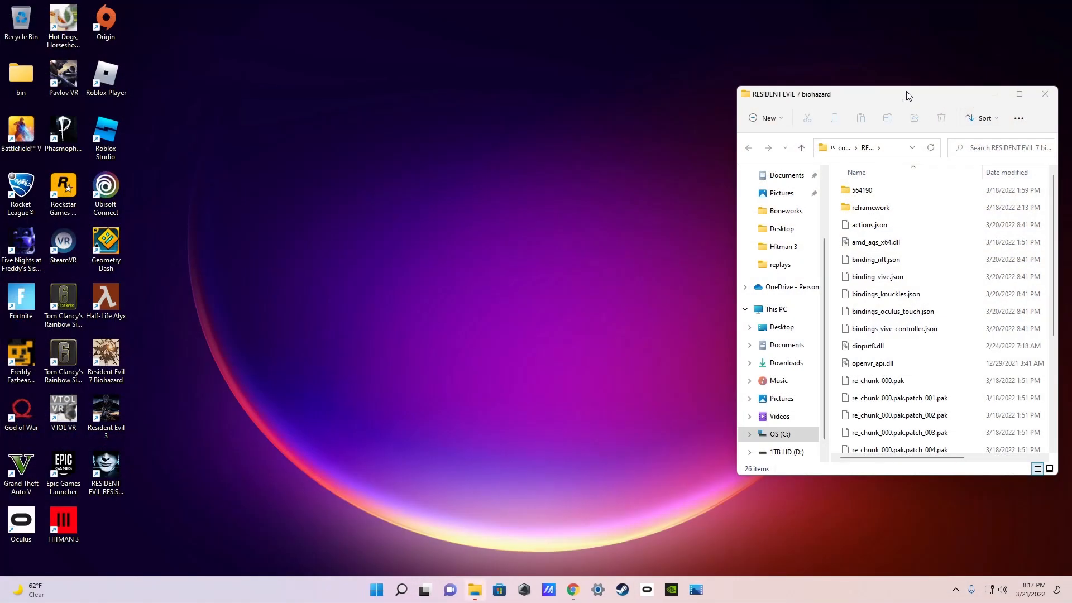
Step: Look through the RESIDENT EVIL 7 biohazard install folder's files and close the stray Settings window
left_click_drag(909, 93, 861, 105)
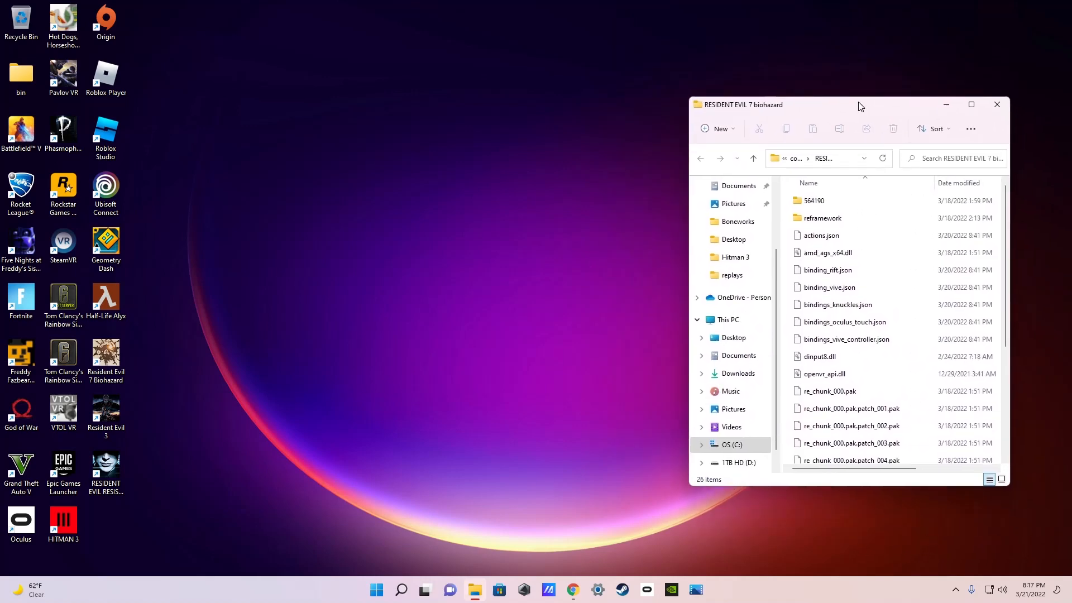
scroll("down", 3)
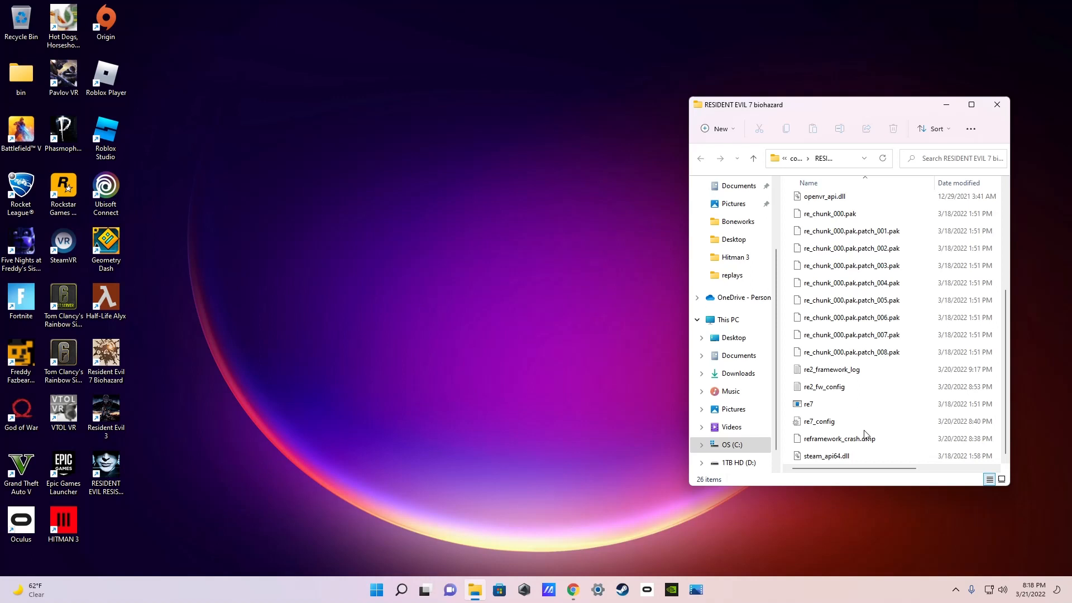
left_click(808, 404)
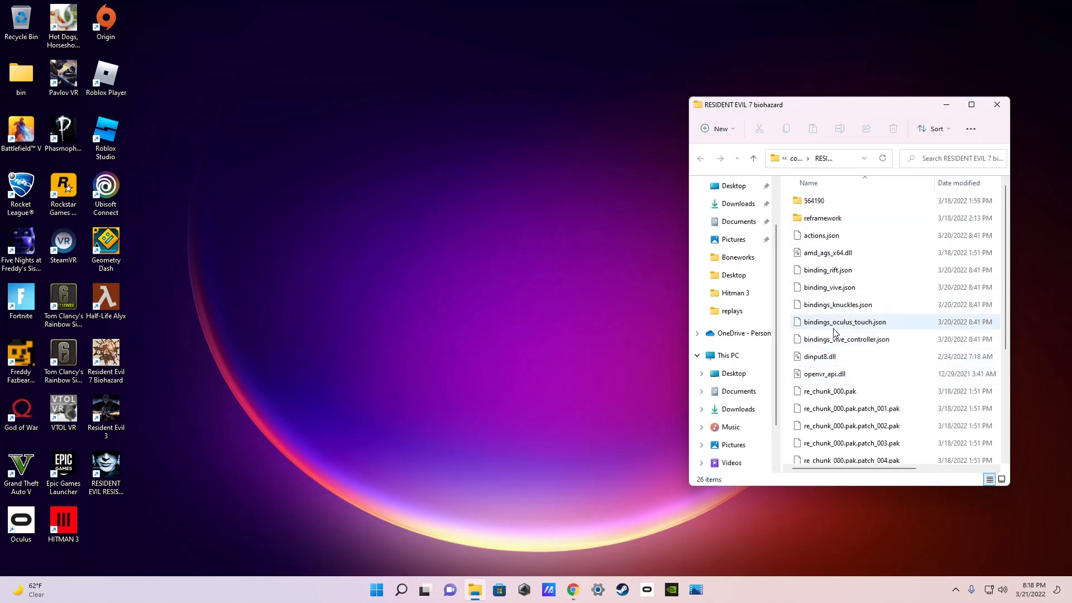
mouse_move(813, 373)
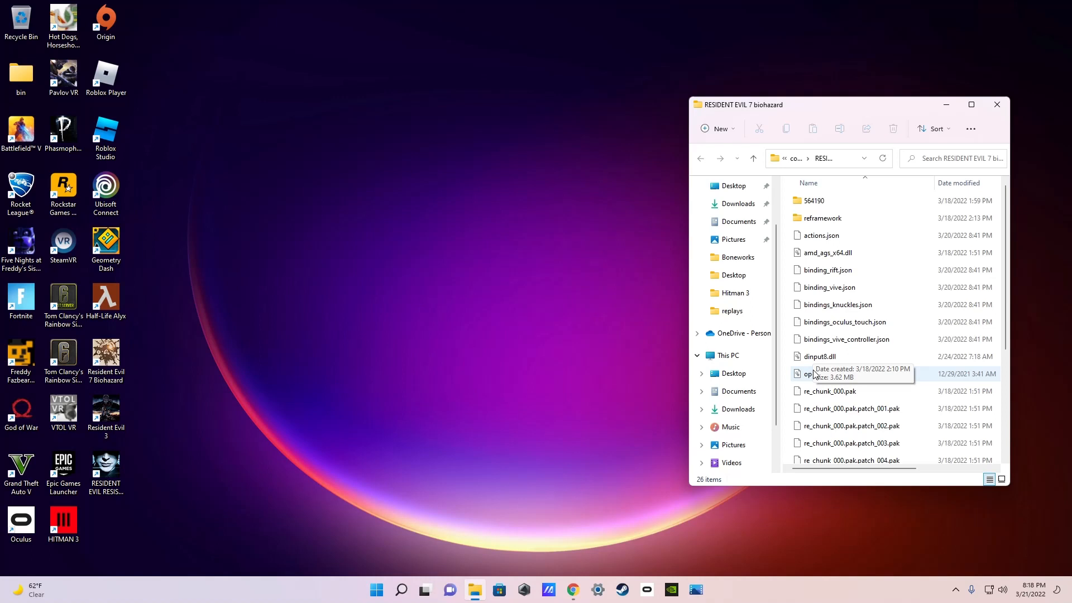
scroll("down", 3)
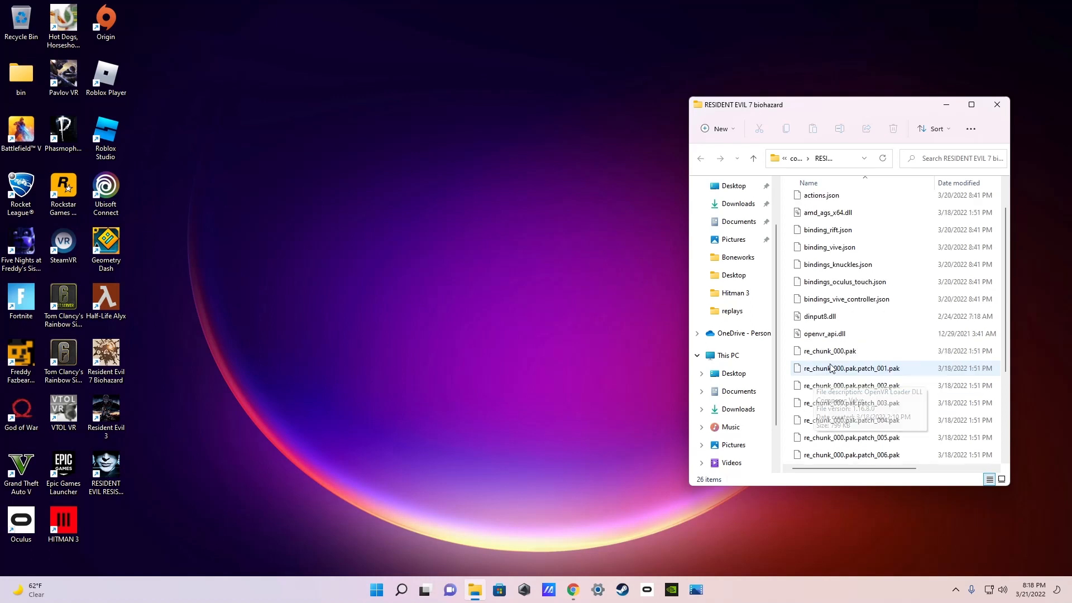
scroll("down", 3)
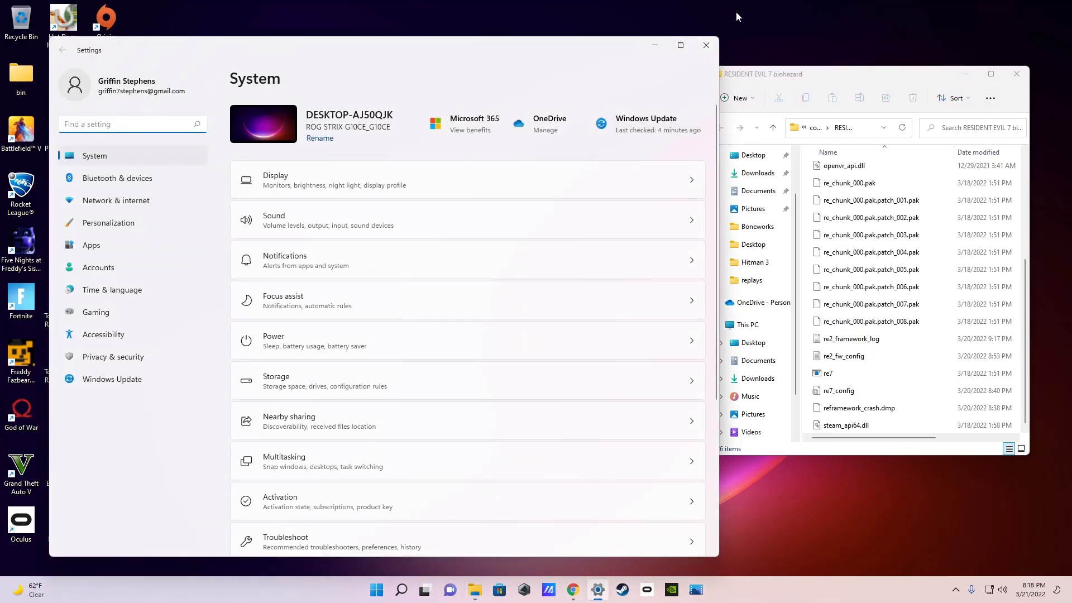
left_click(705, 45)
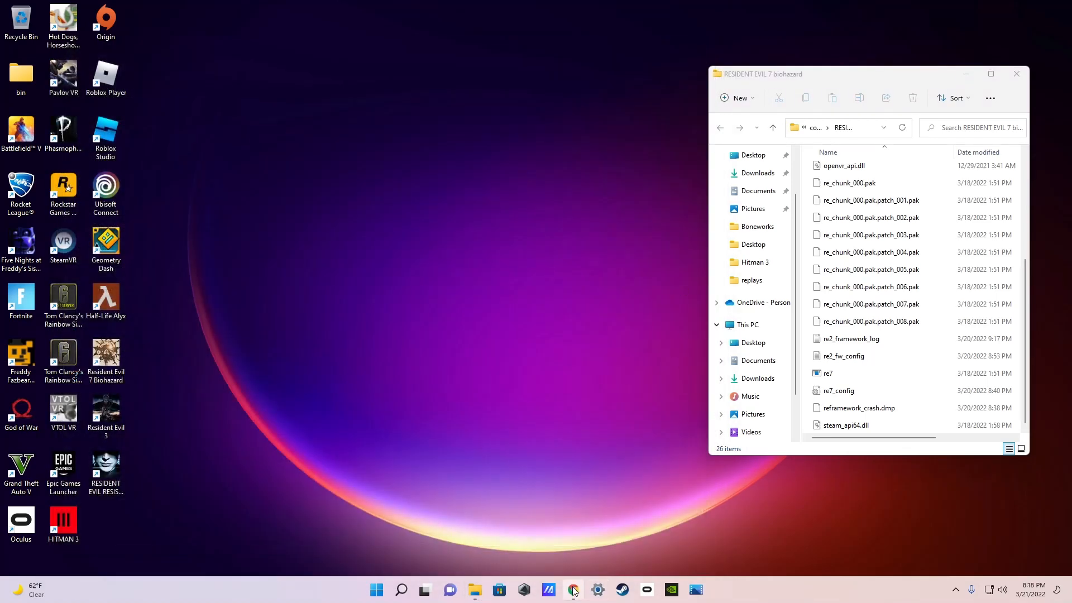
Step: Download RE7.zip from the REFramework releases Assets list and show its download options
left_click(572, 590)
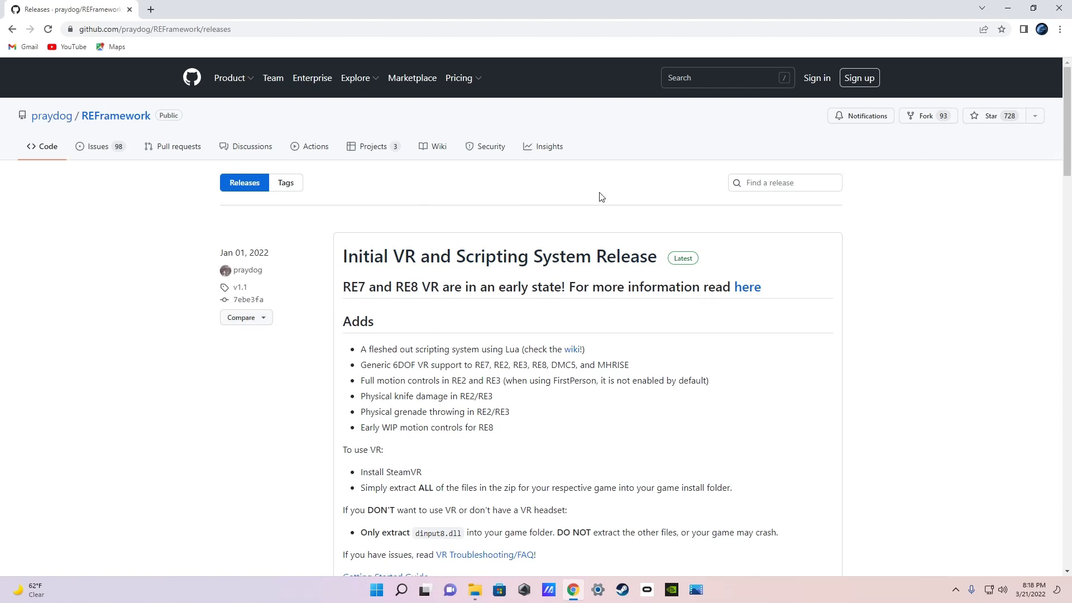
mouse_move(591, 257)
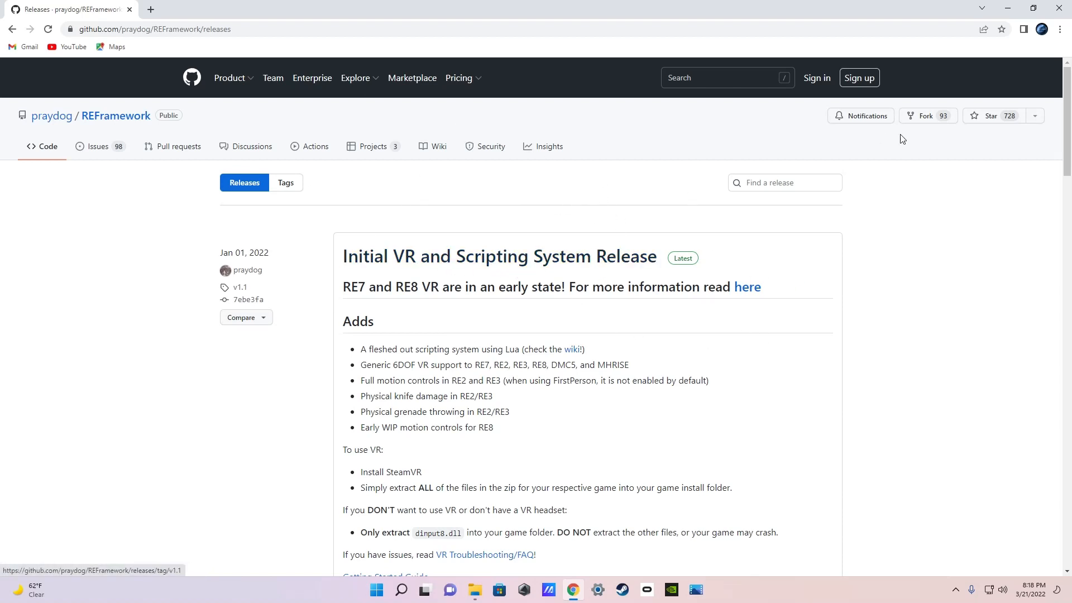
scroll("down", 3)
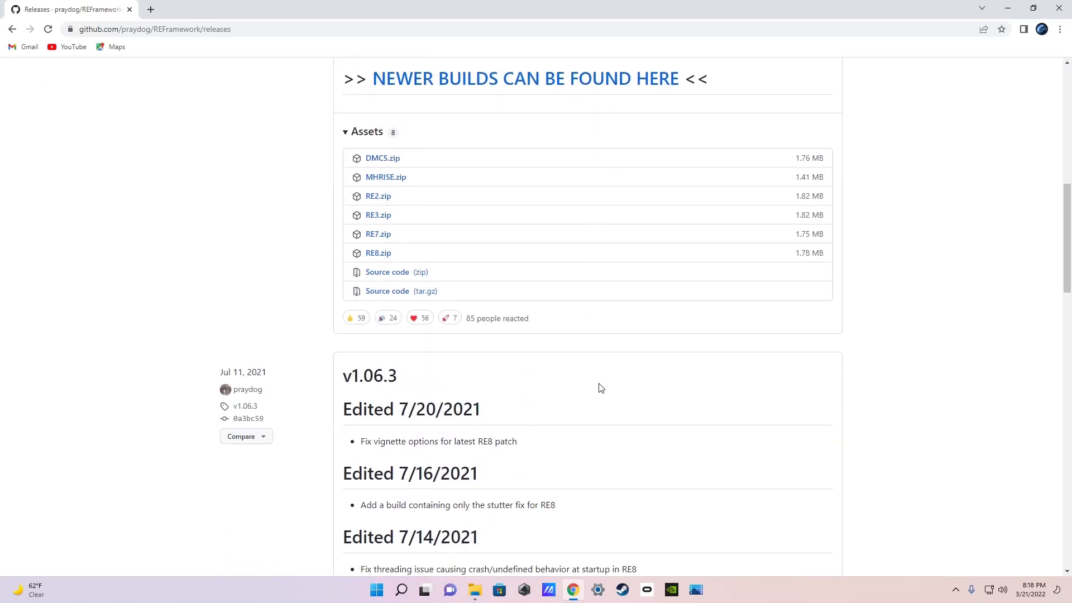
mouse_move(374, 235)
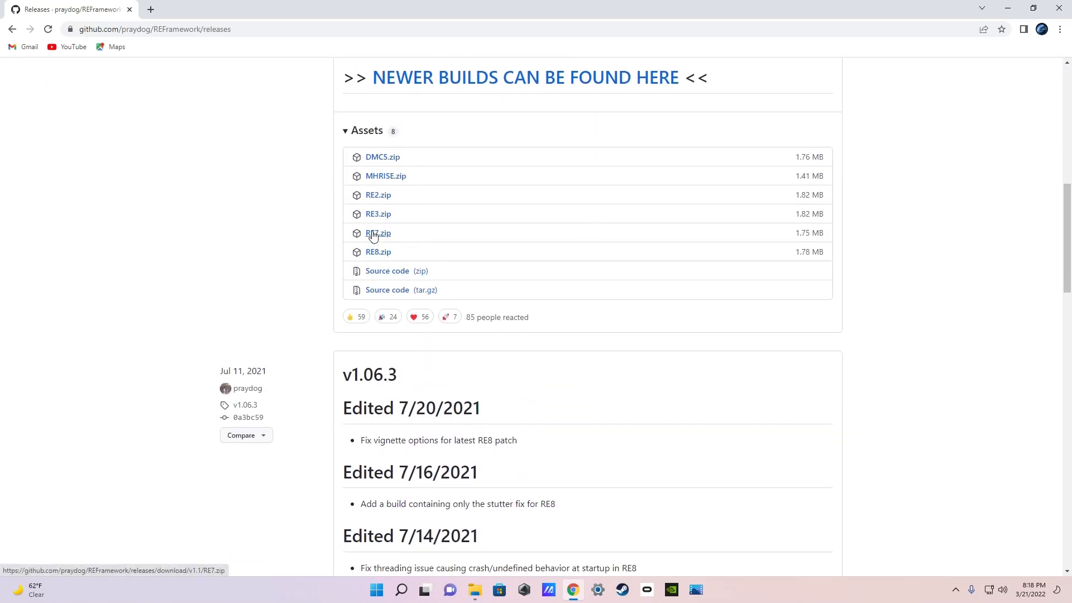
mouse_move(390, 243)
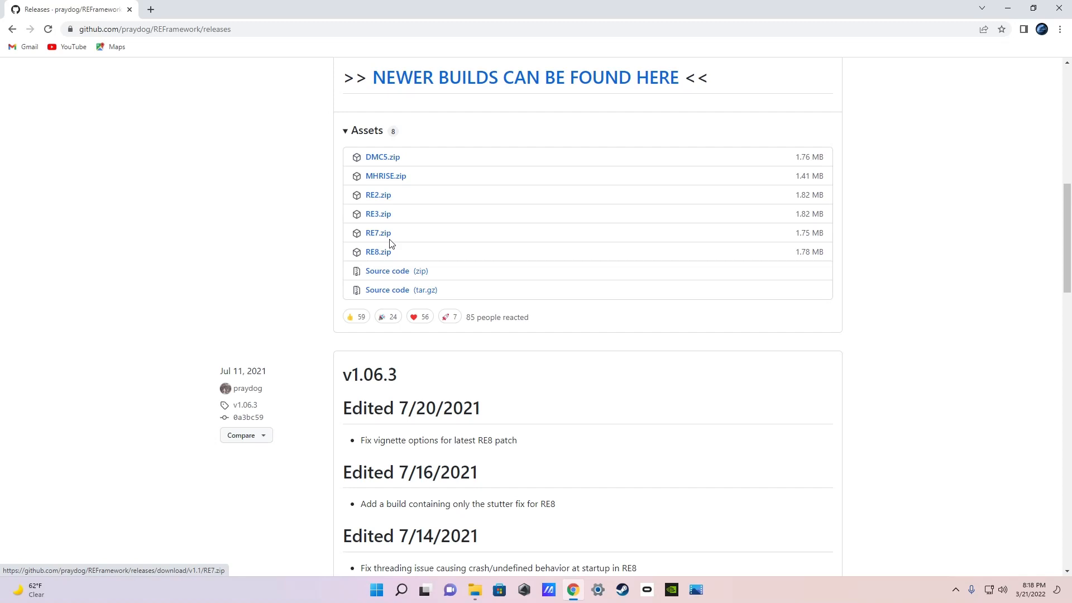
left_click(377, 233)
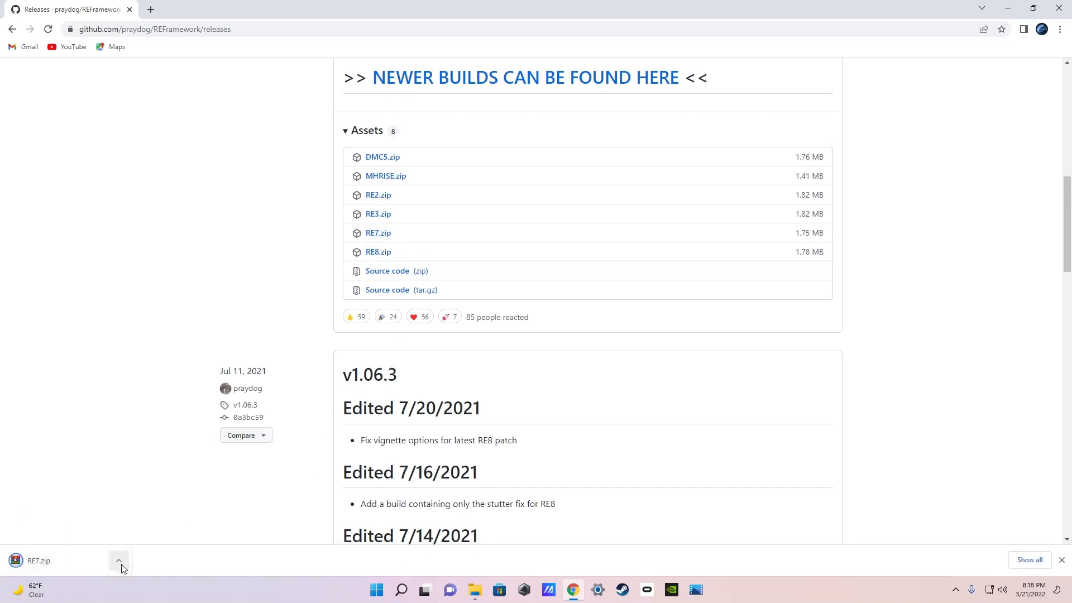
left_click(119, 560)
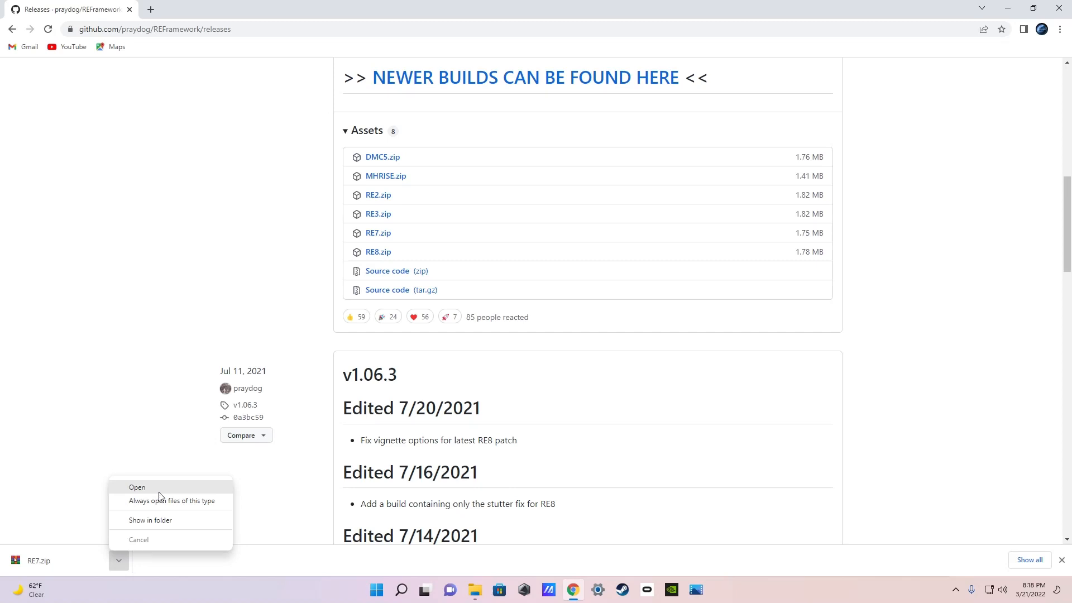
Step: Open RE7.zip in WinRAR and select dinput8.dll and openvr_api.dll for copying to the game folder
left_click(137, 487)
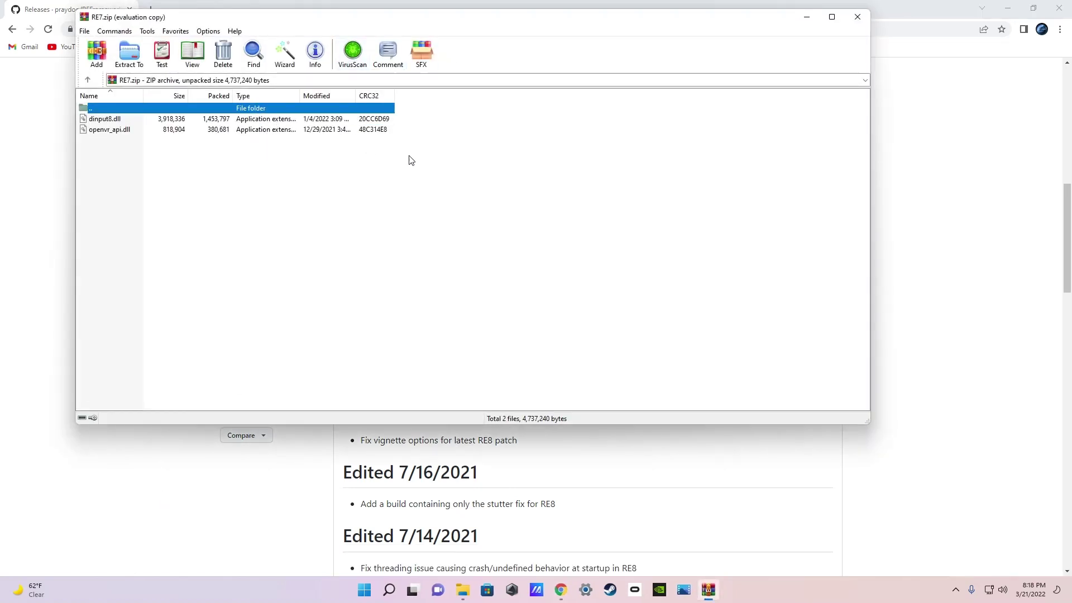
mouse_move(529, 178)
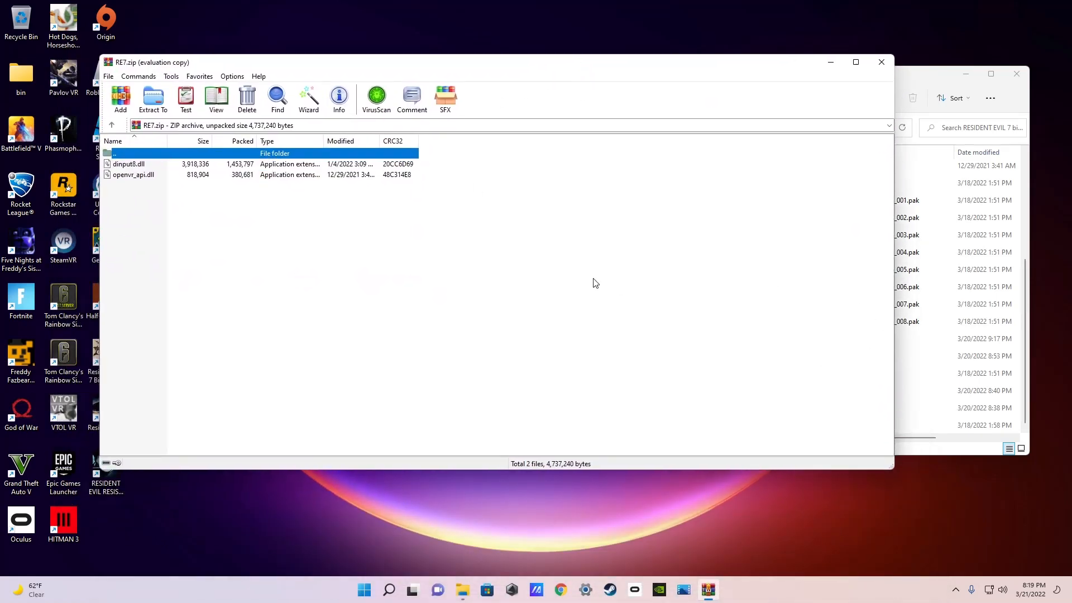
mouse_move(336, 165)
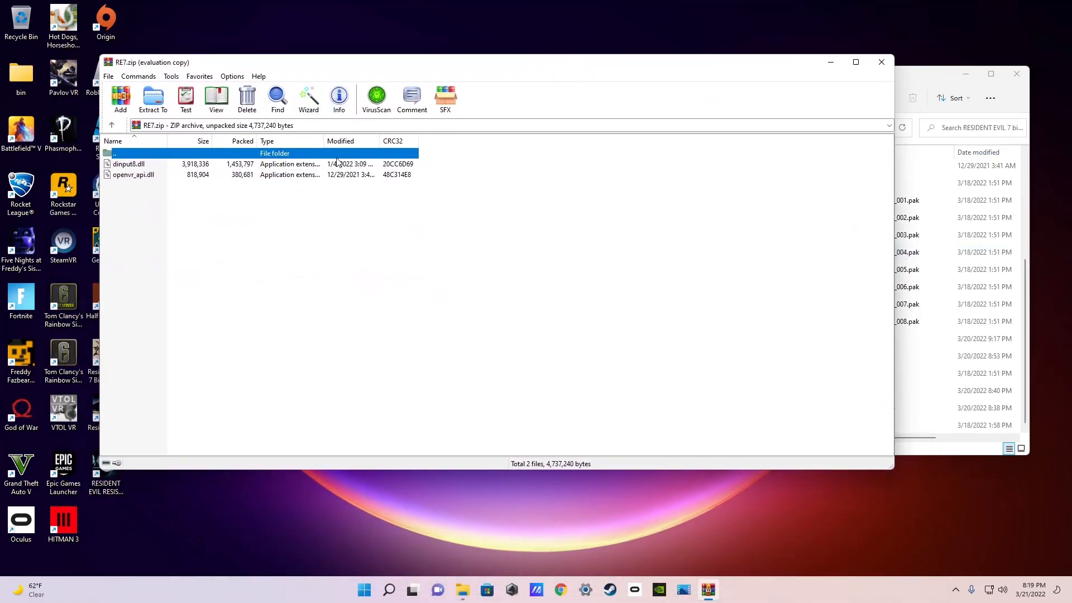
mouse_move(230, 196)
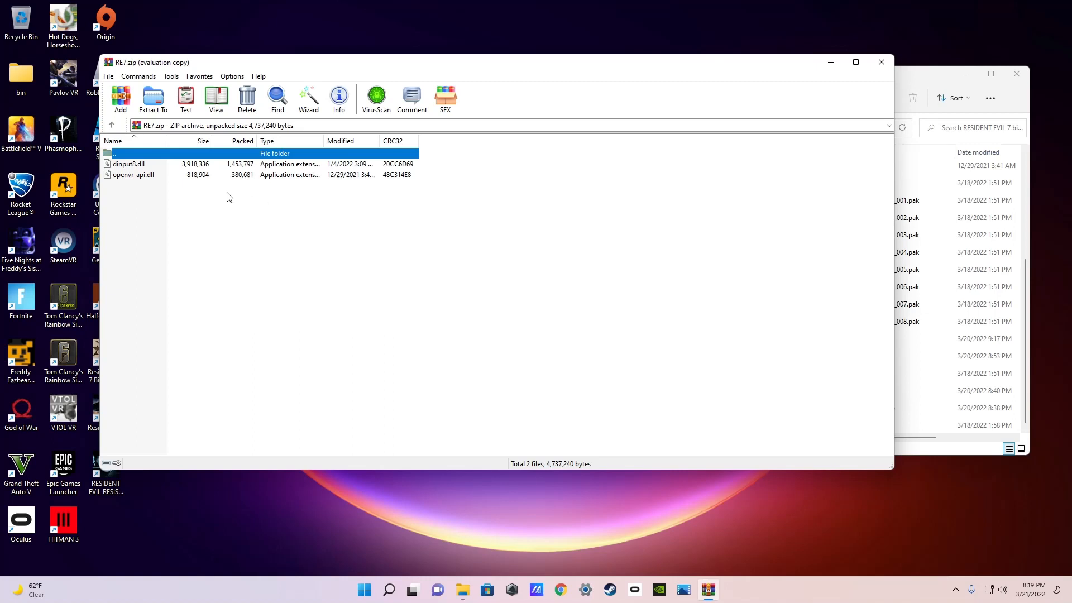
mouse_move(250, 199)
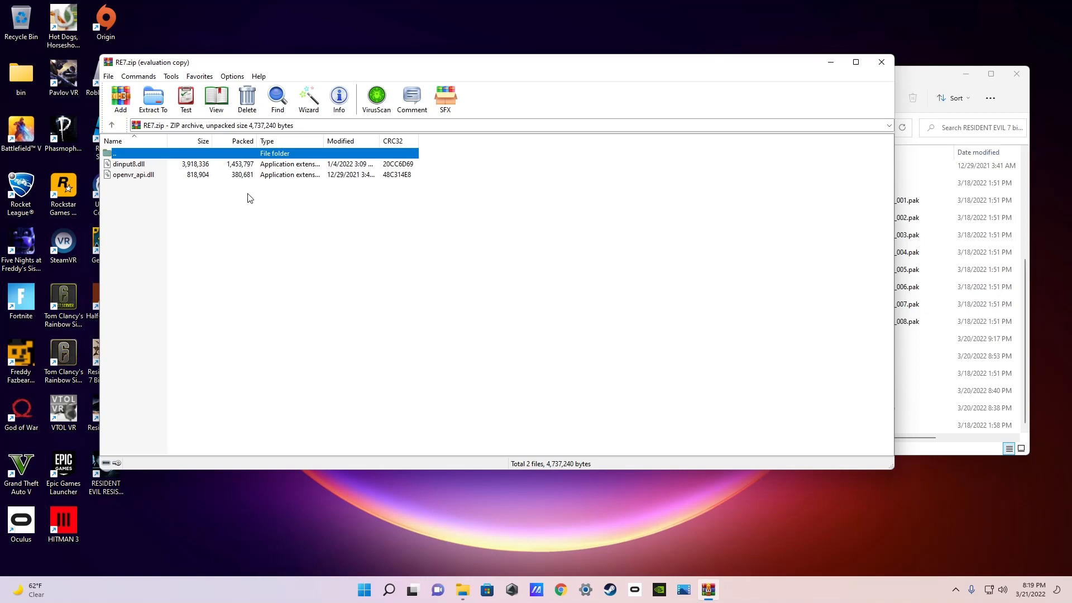
left_click(250, 198)
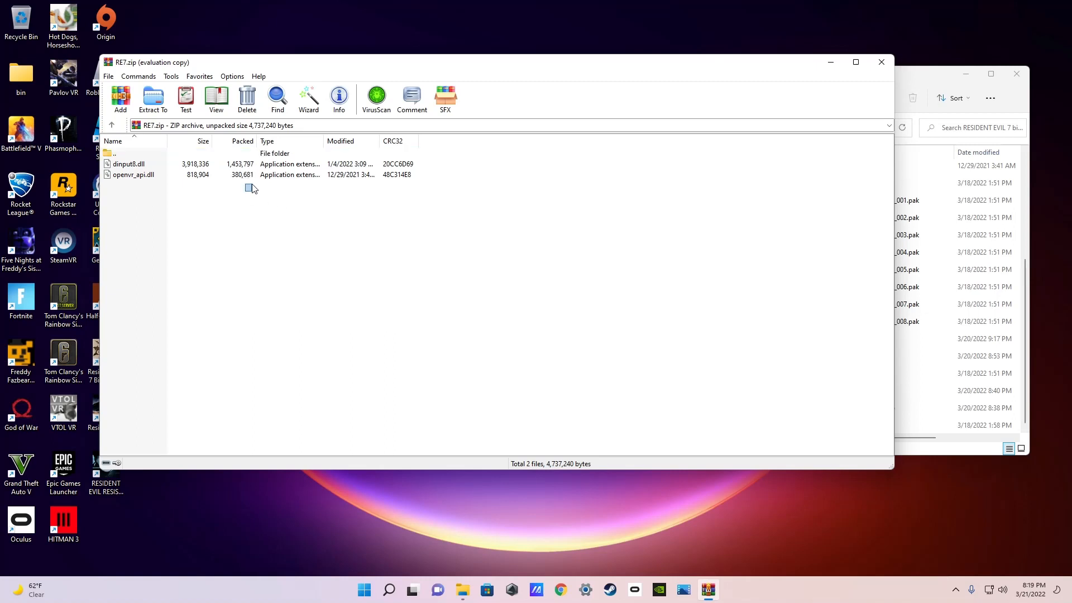
left_click(131, 163)
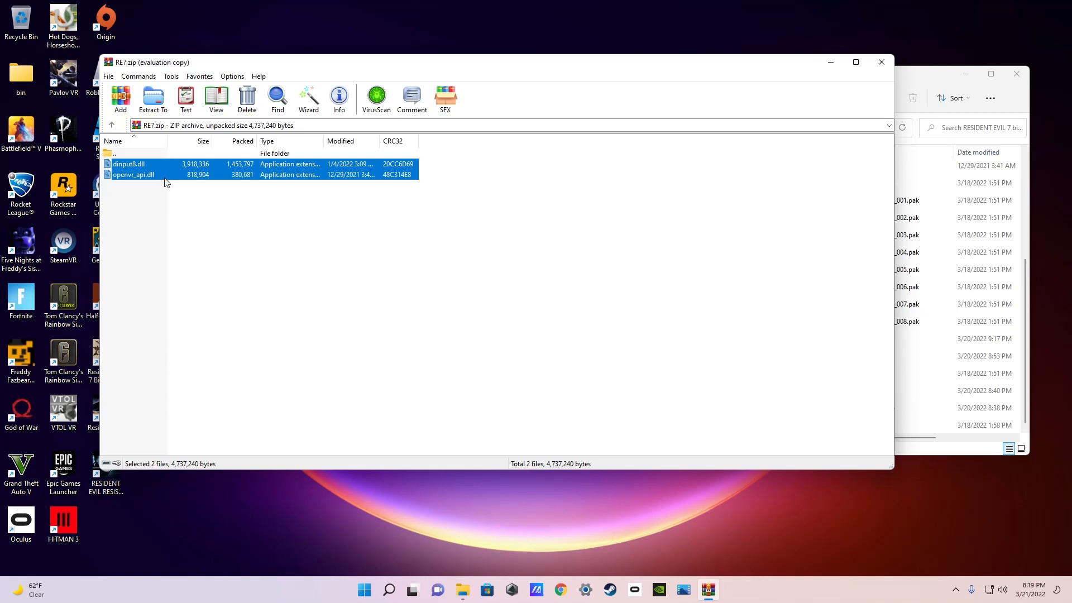
mouse_move(185, 170)
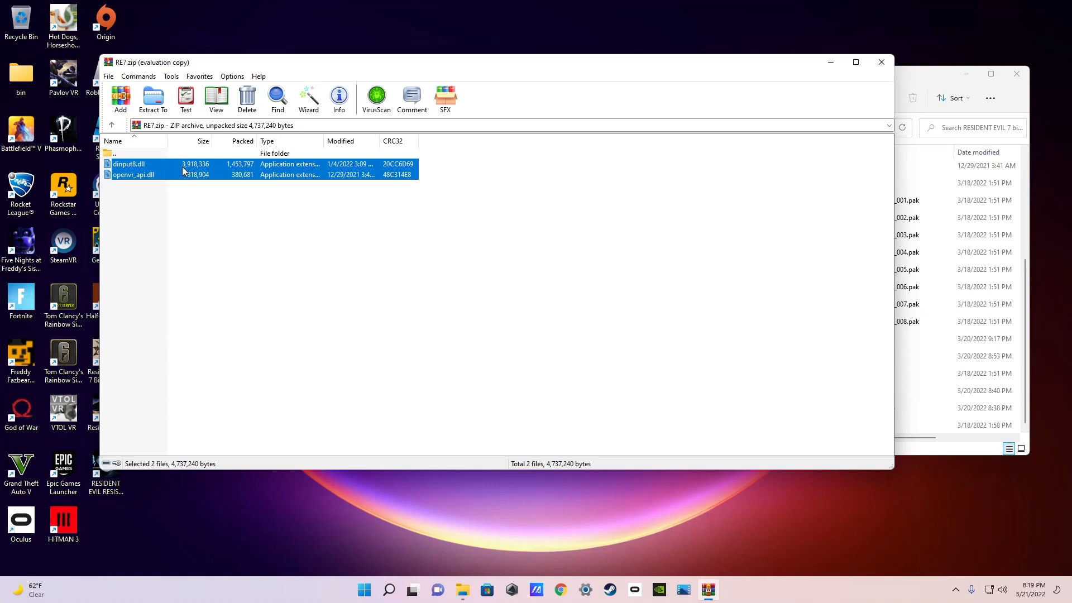
mouse_move(180, 169)
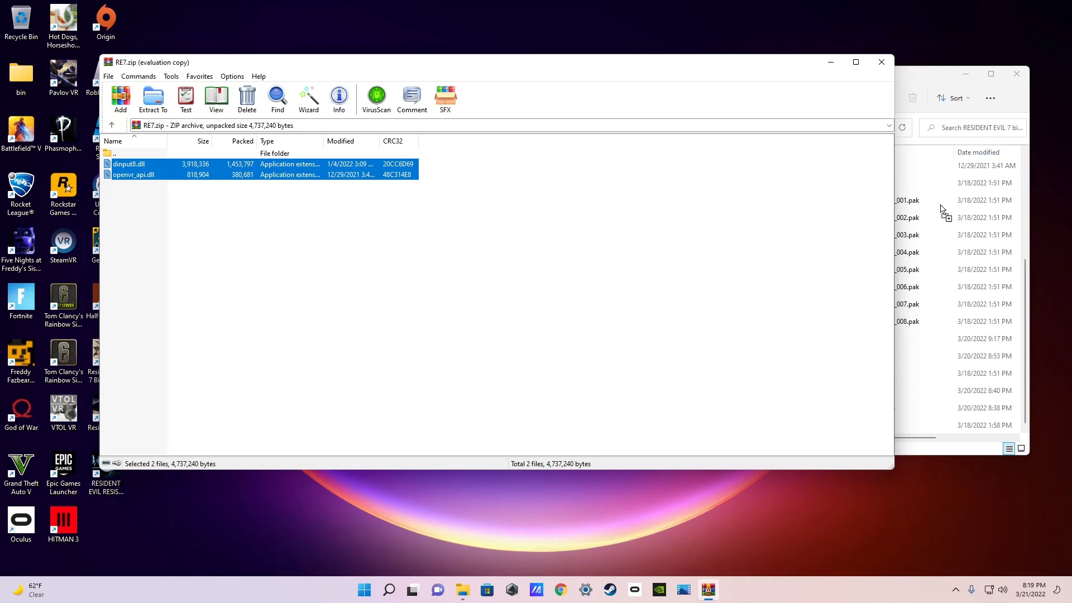
mouse_move(949, 208)
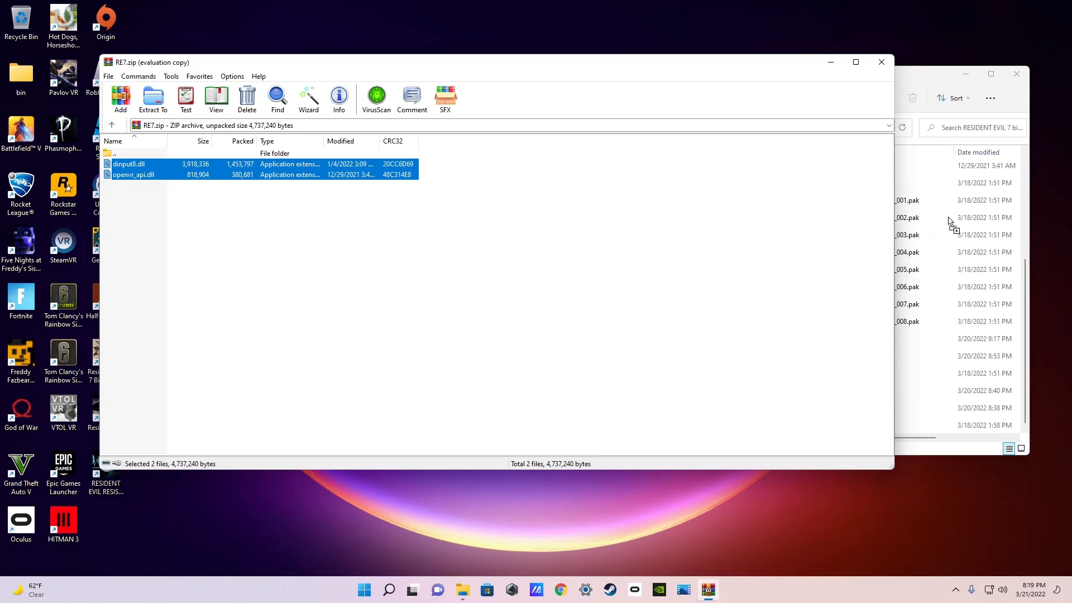
mouse_move(977, 41)
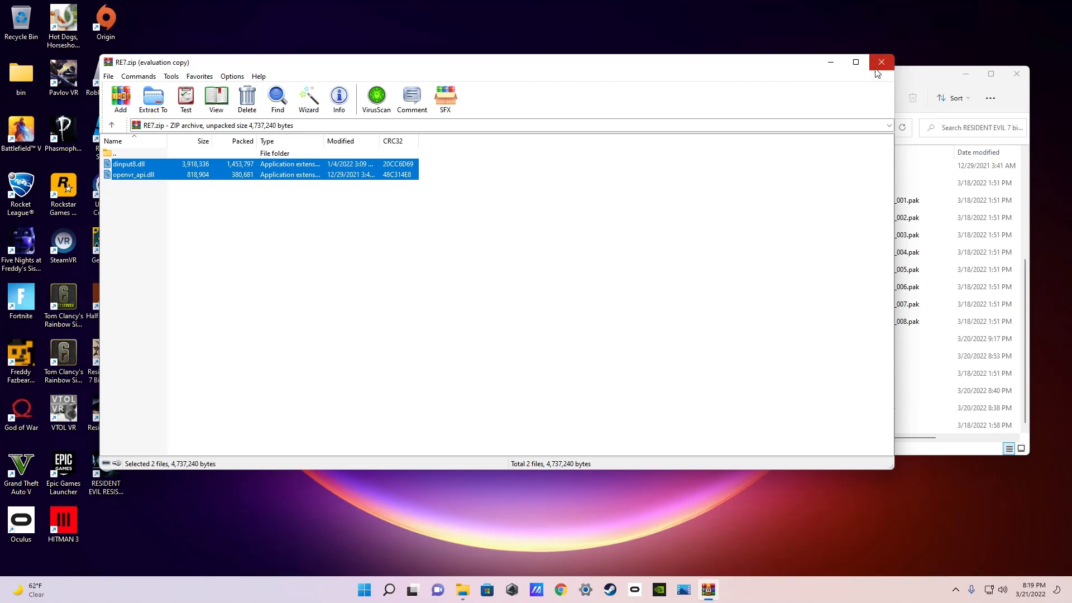
Step: Close the RE7.zip WinRAR window
left_click(882, 62)
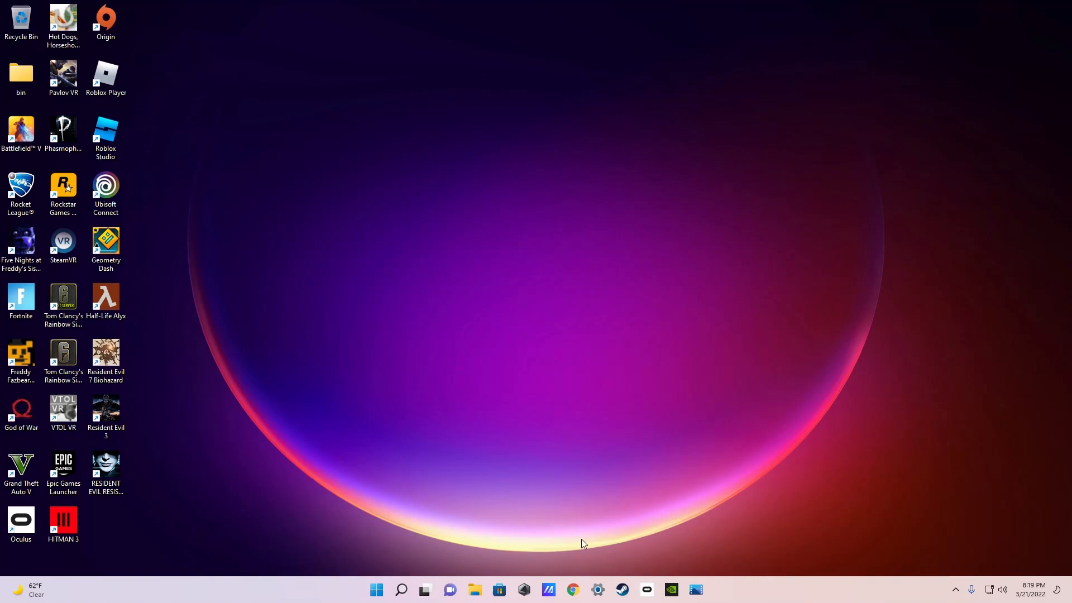
mouse_move(656, 533)
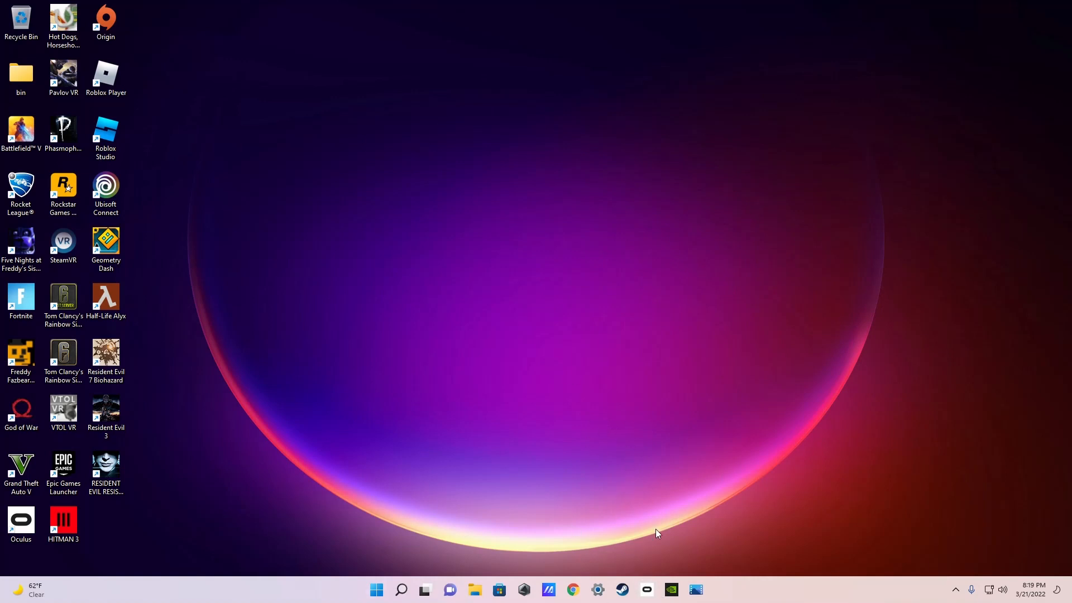
mouse_move(596, 337)
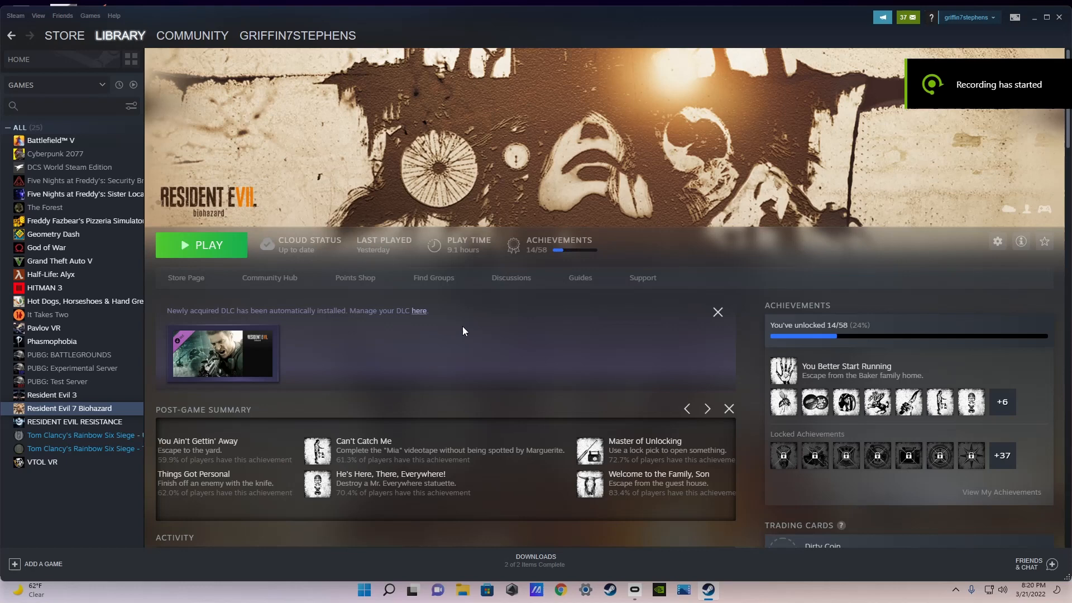
mouse_move(571, 154)
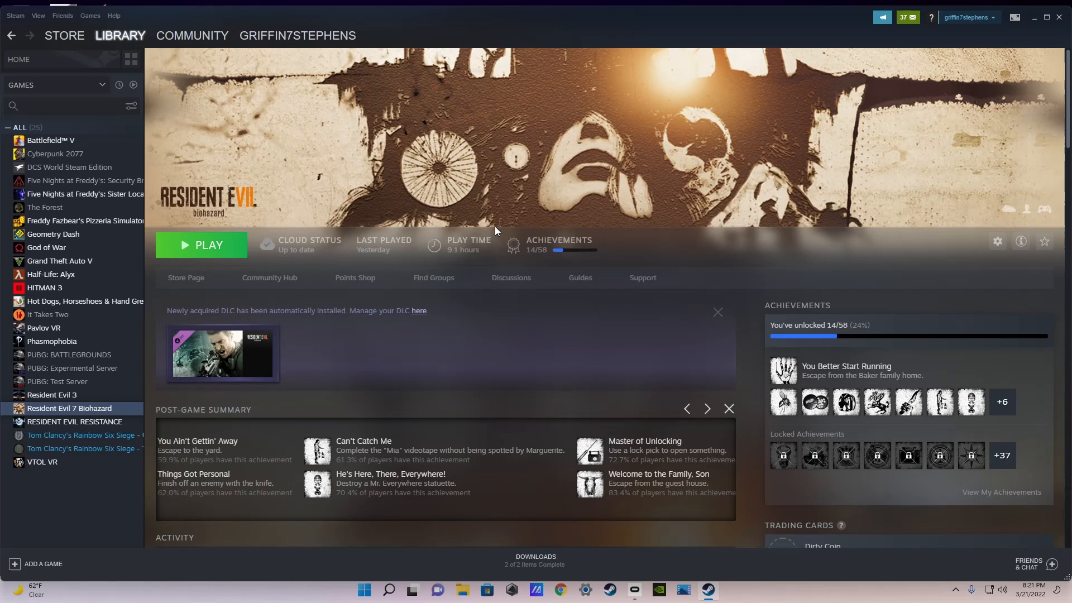
mouse_move(478, 223)
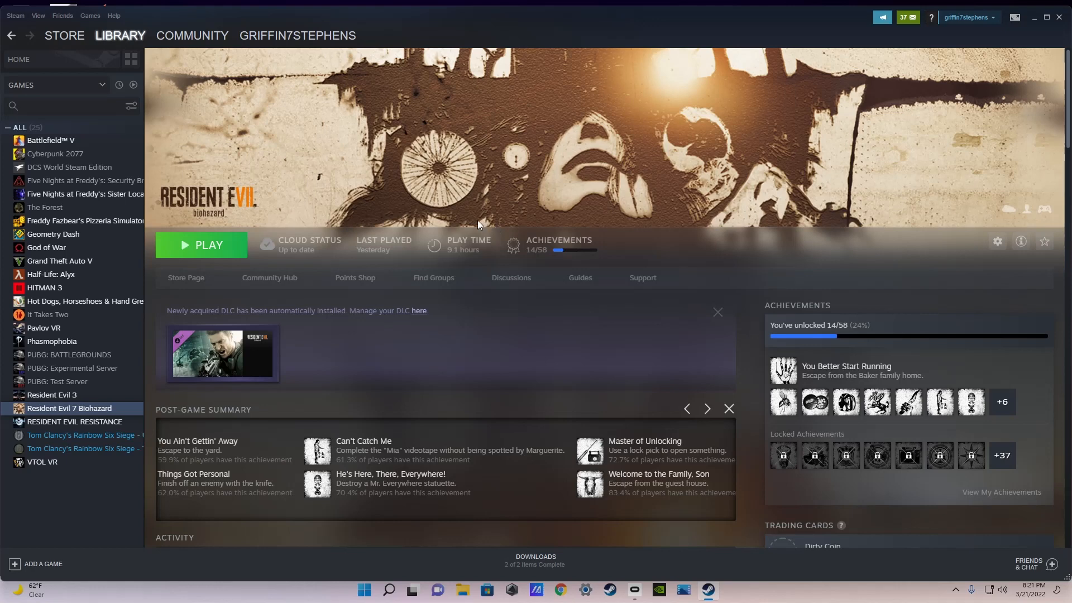
mouse_move(309, 206)
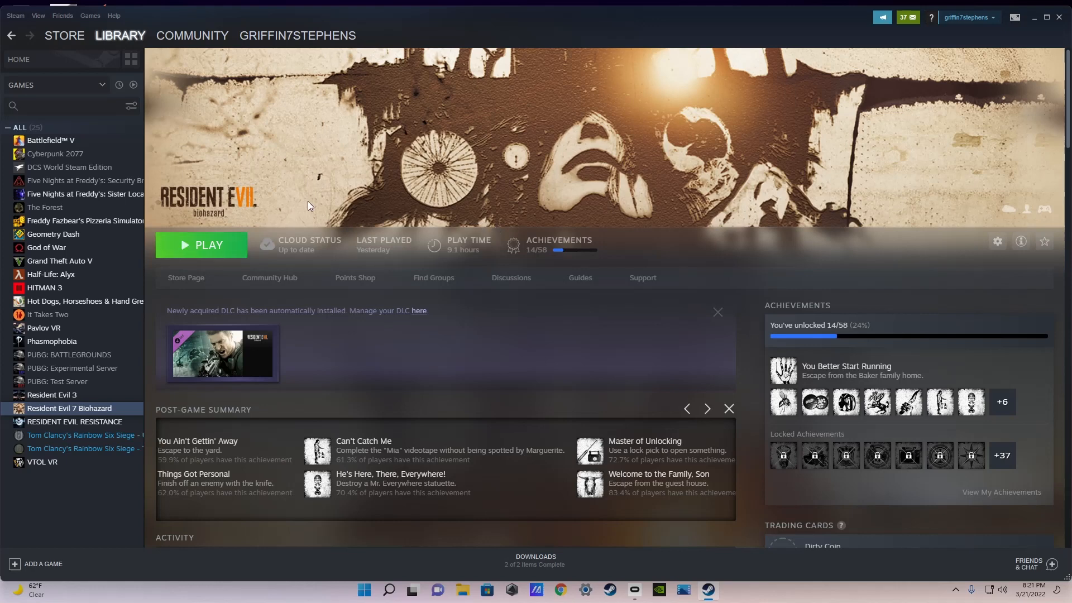
mouse_move(451, 215)
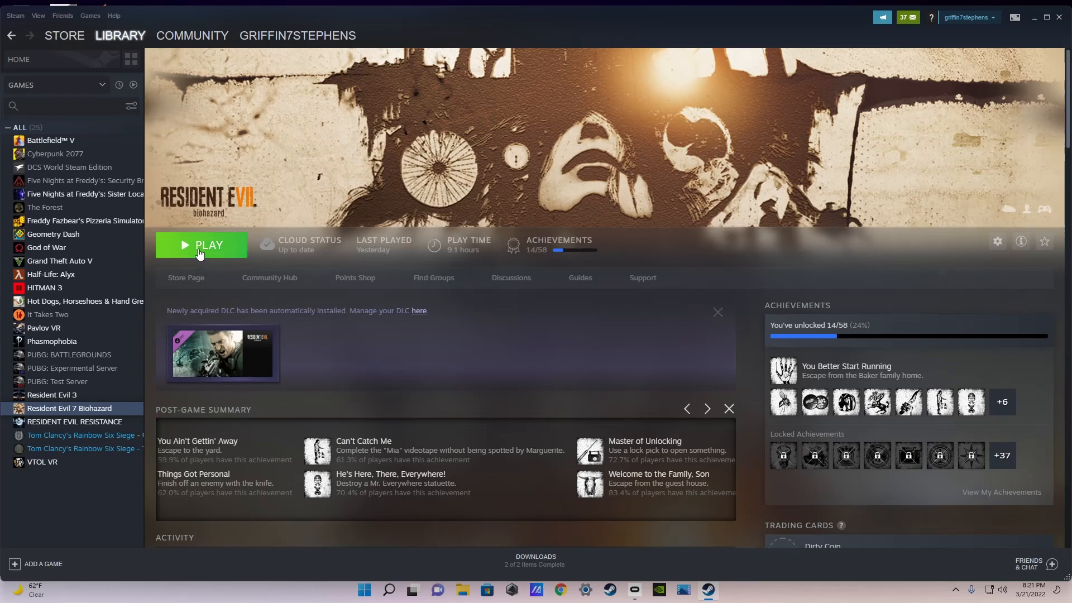
Step: Launch Resident Evil 7 Biohazard and dismiss its autosave notice to reach the Load menu
left_click(200, 244)
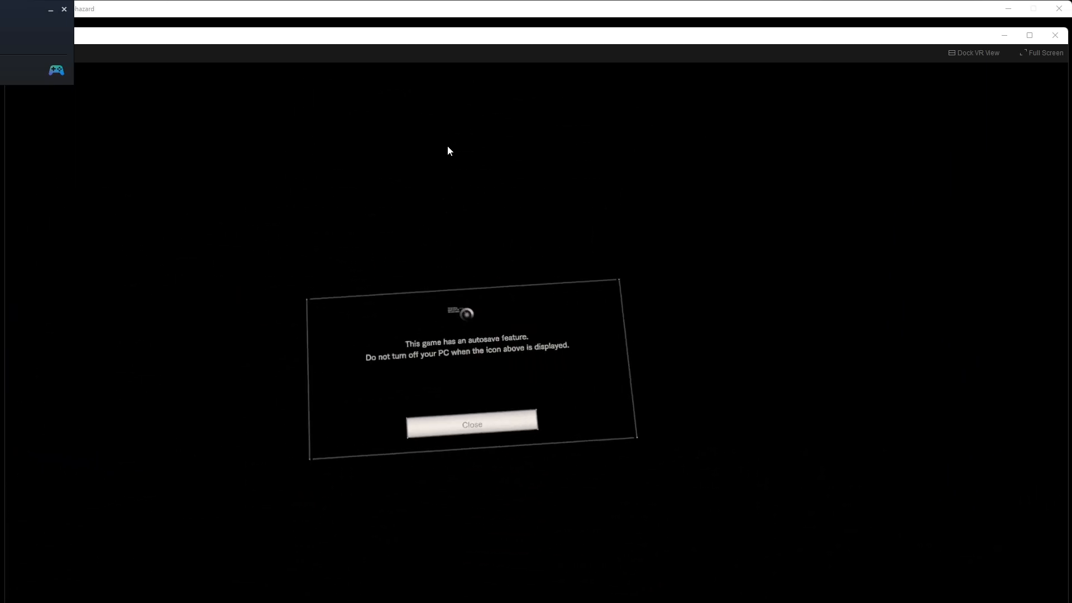
left_click(471, 425)
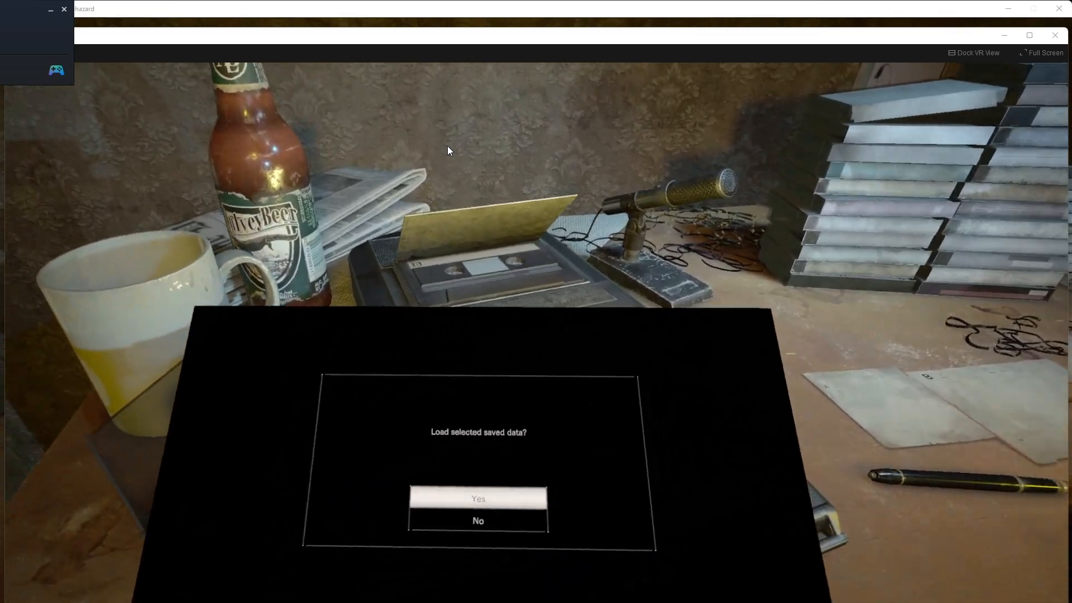
Step: Confirm Yes to load the selected saved game
left_click(477, 498)
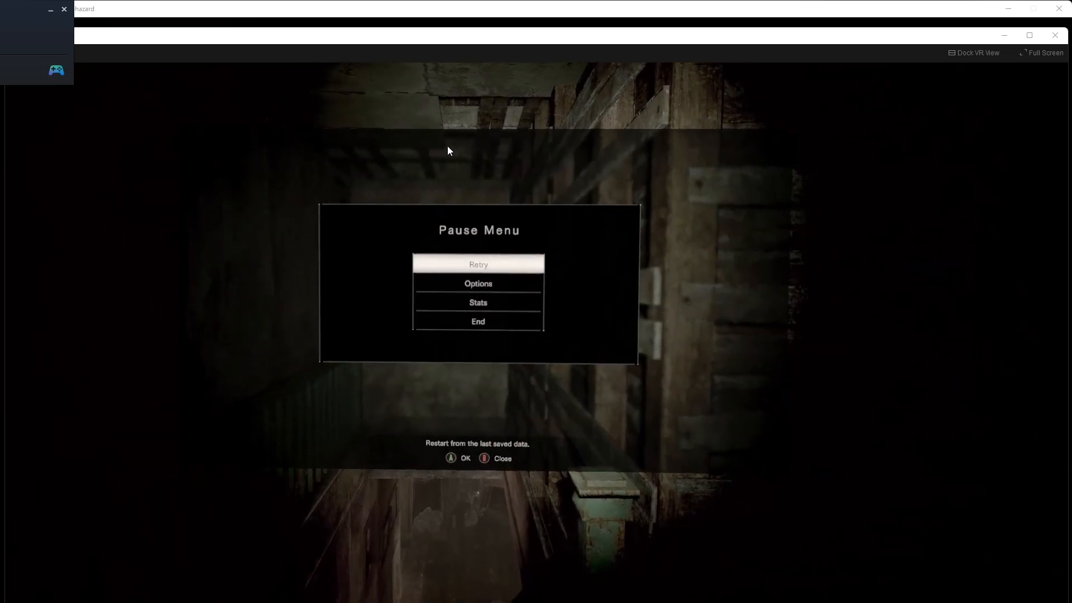
Step: Choose Options from the Pause Menu
left_click(478, 283)
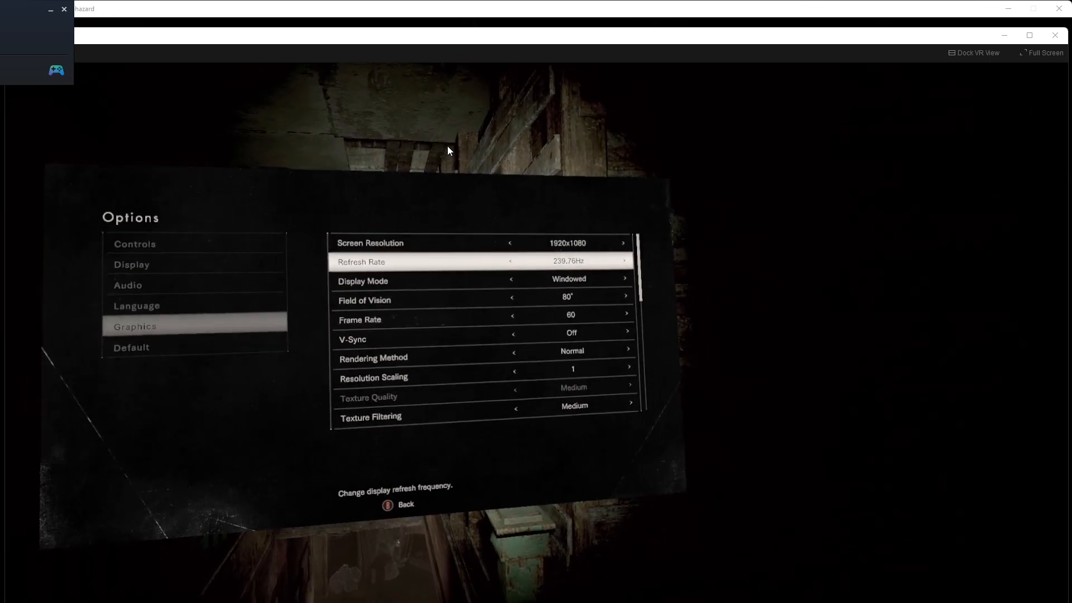
key("Down")
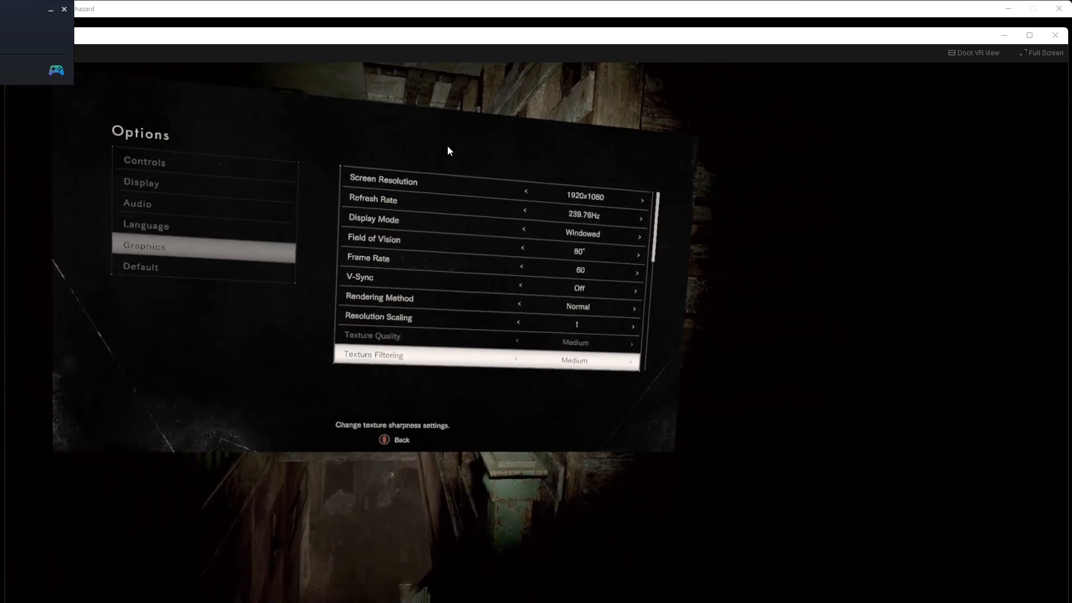
key("Up")
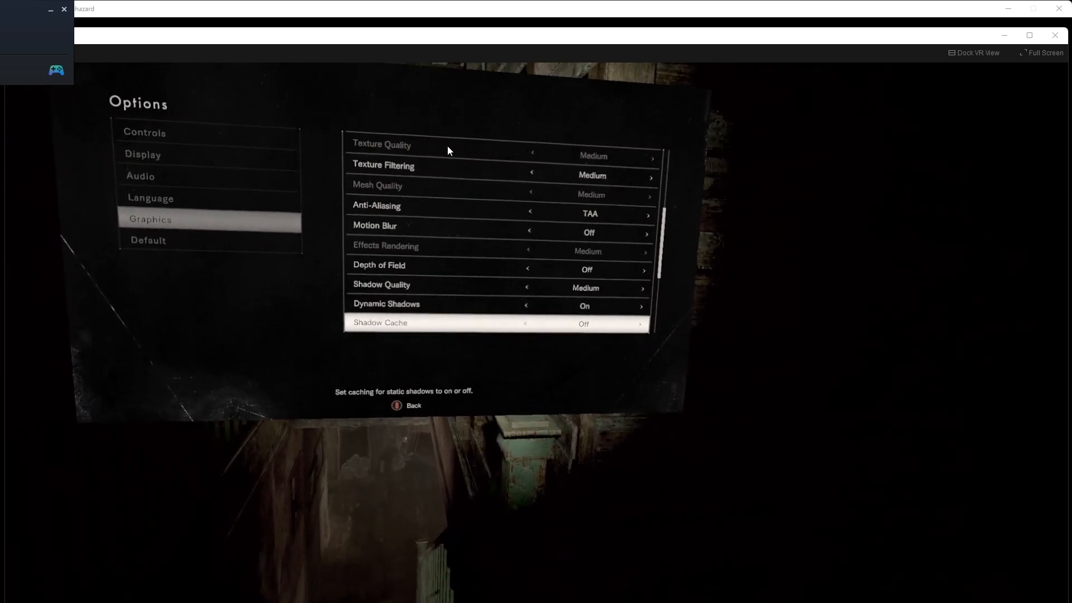
scroll("down", 3)
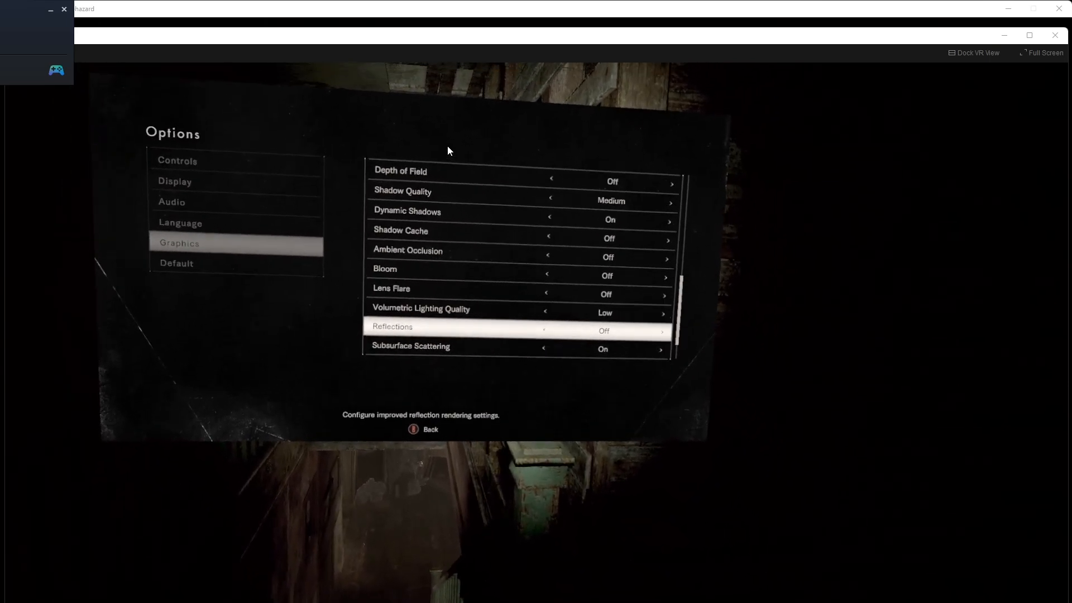
key("Down")
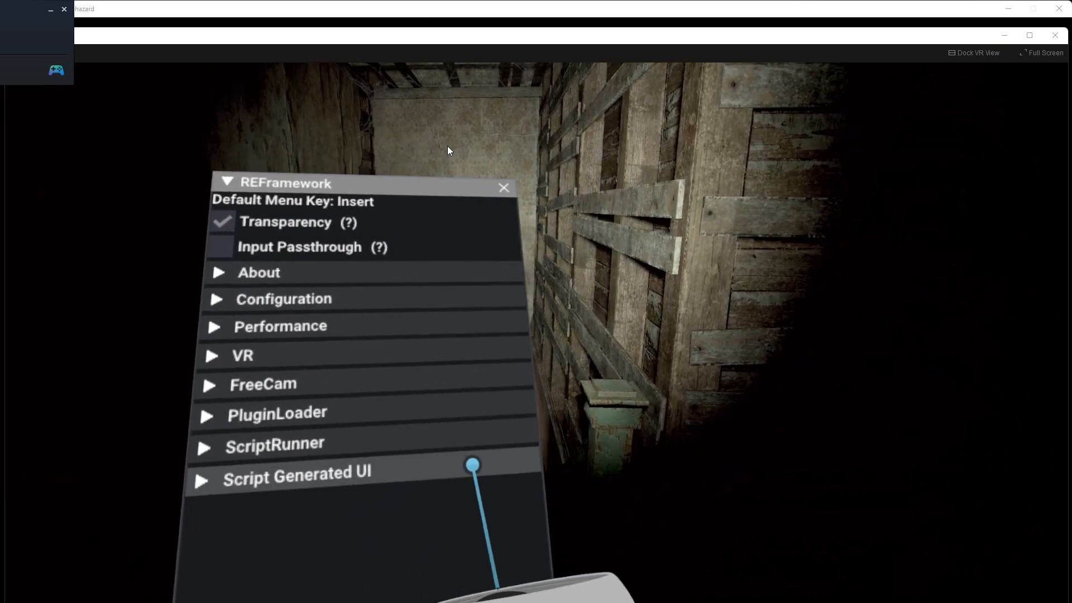
Step: Look over the REFramework overlay's sections, then hide the overlay
left_click(503, 187)
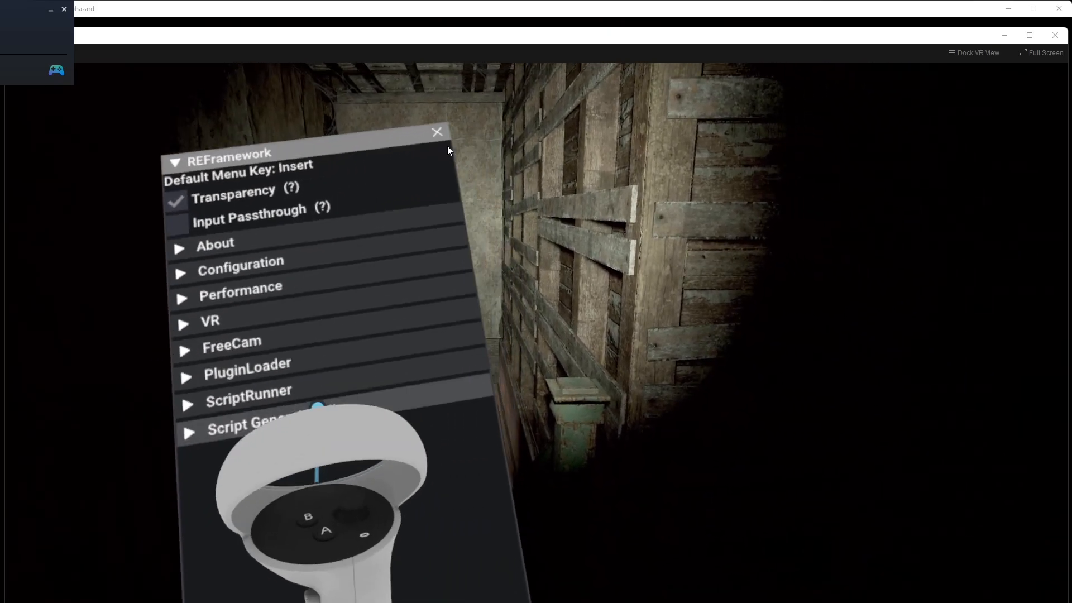
left_click(437, 131)
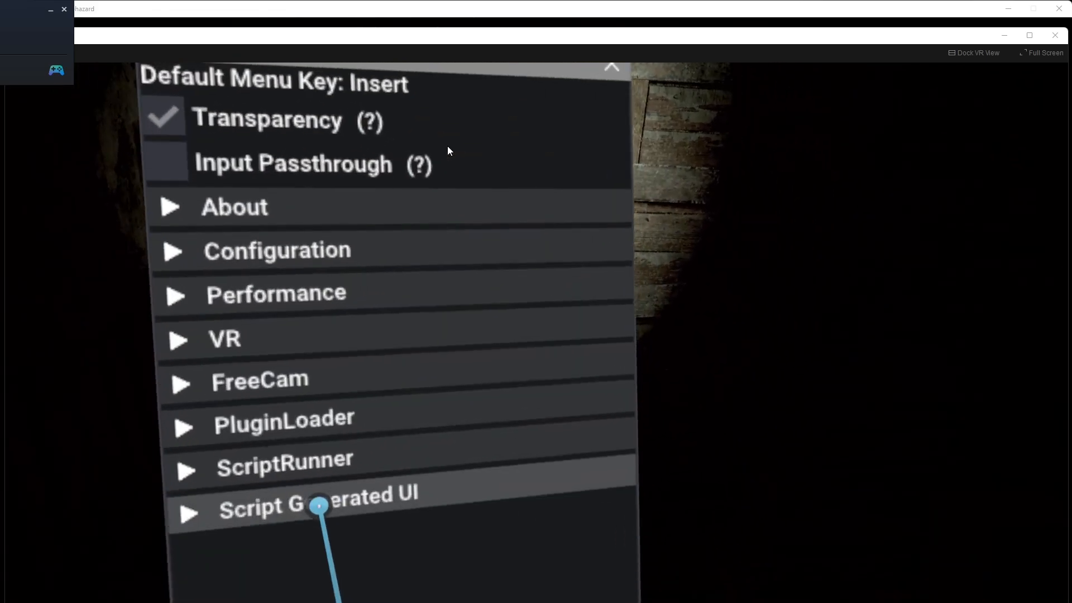
left_click(611, 66)
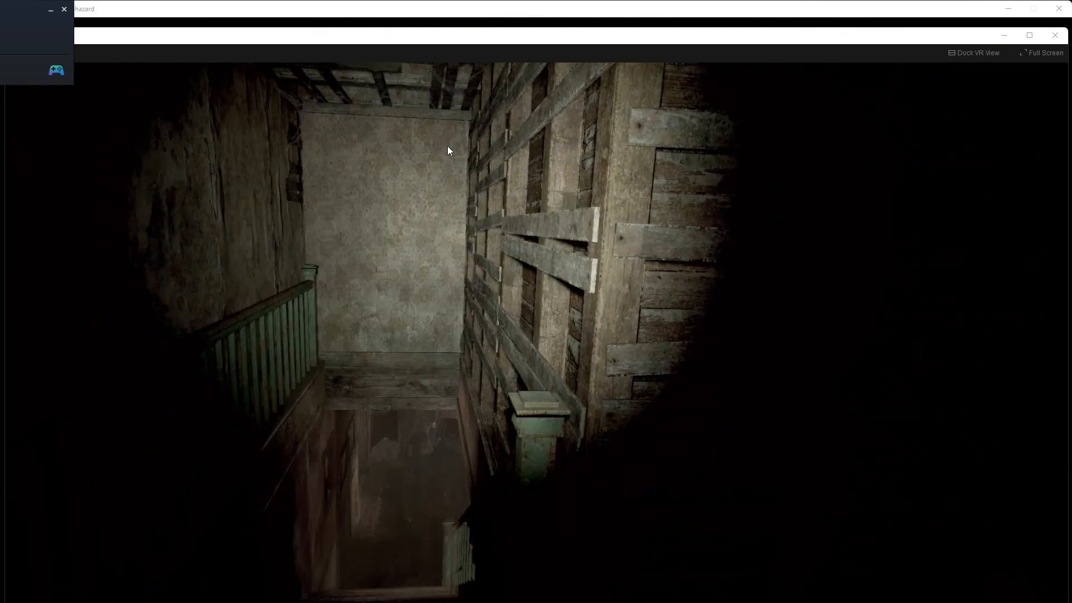
Step: Reopen REFramework with Insert, expand its VR section and scroll to the Graphical Options checkboxes
key("Insert")
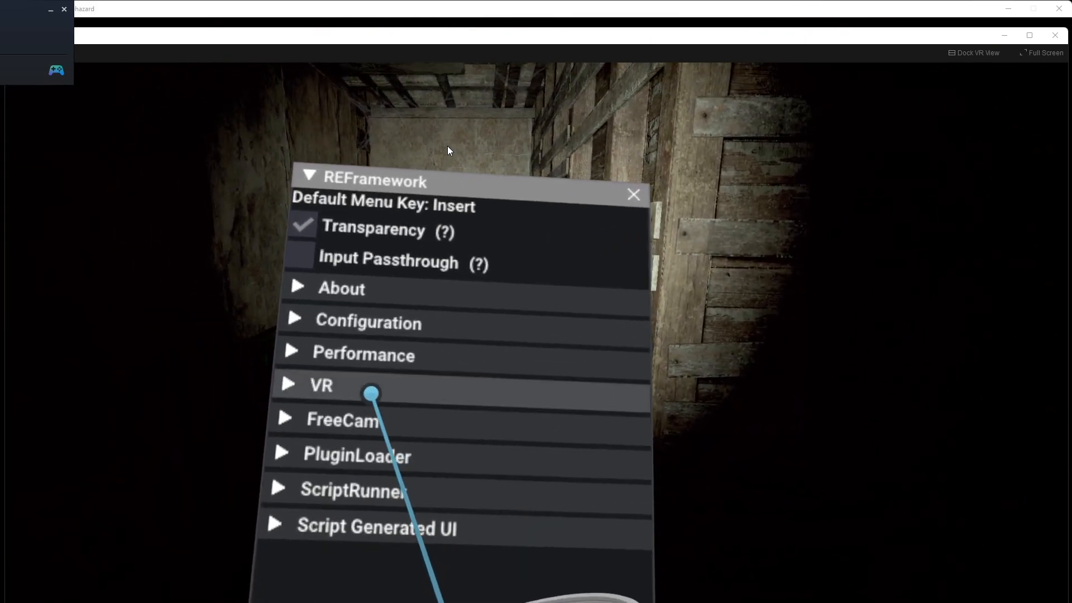
left_click(318, 385)
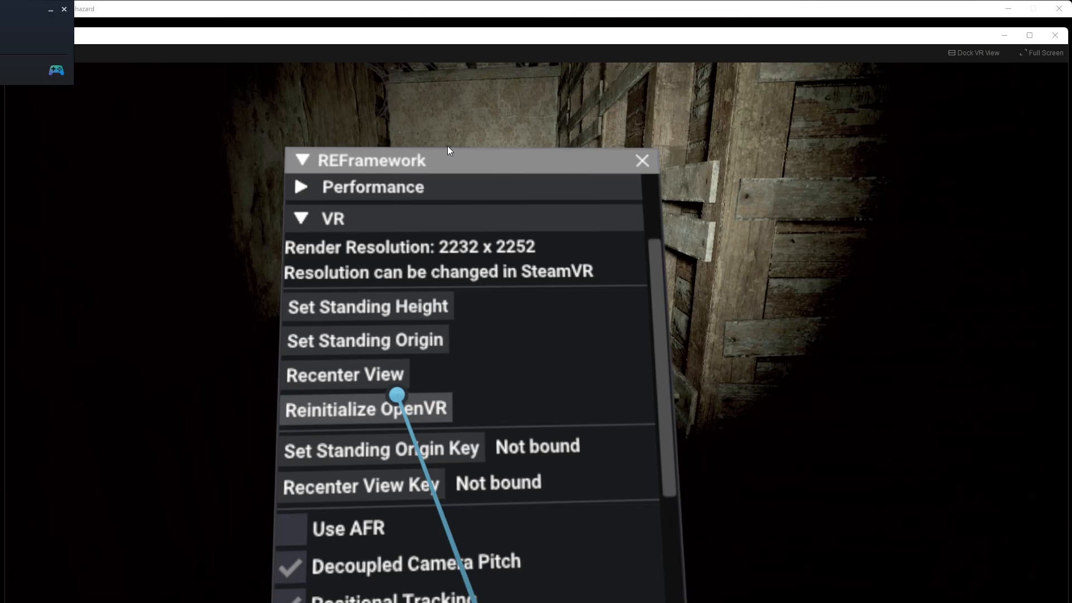
scroll("down", 3)
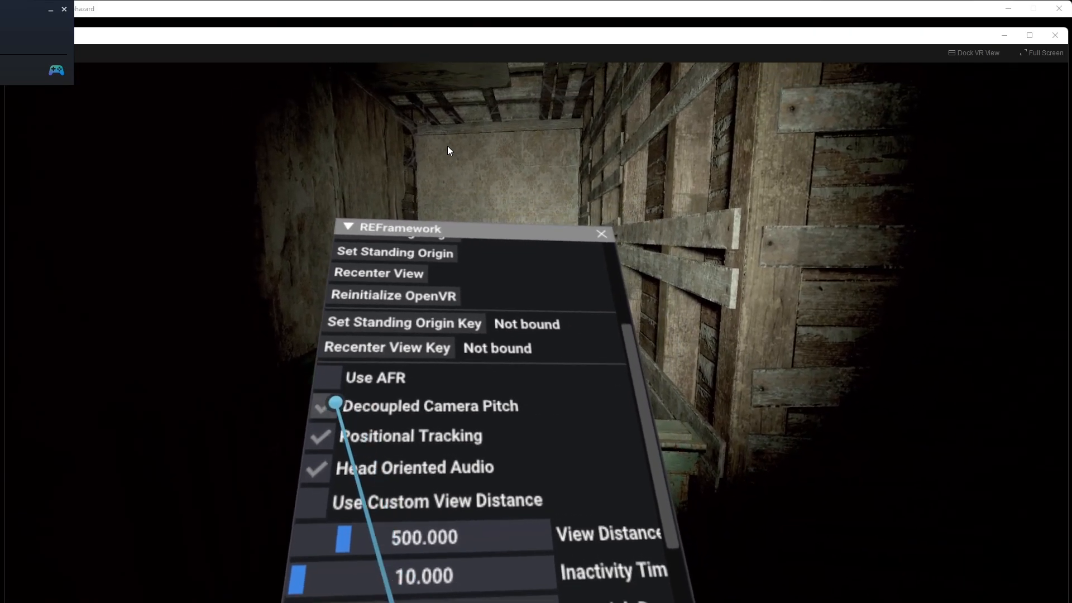
left_click(600, 234)
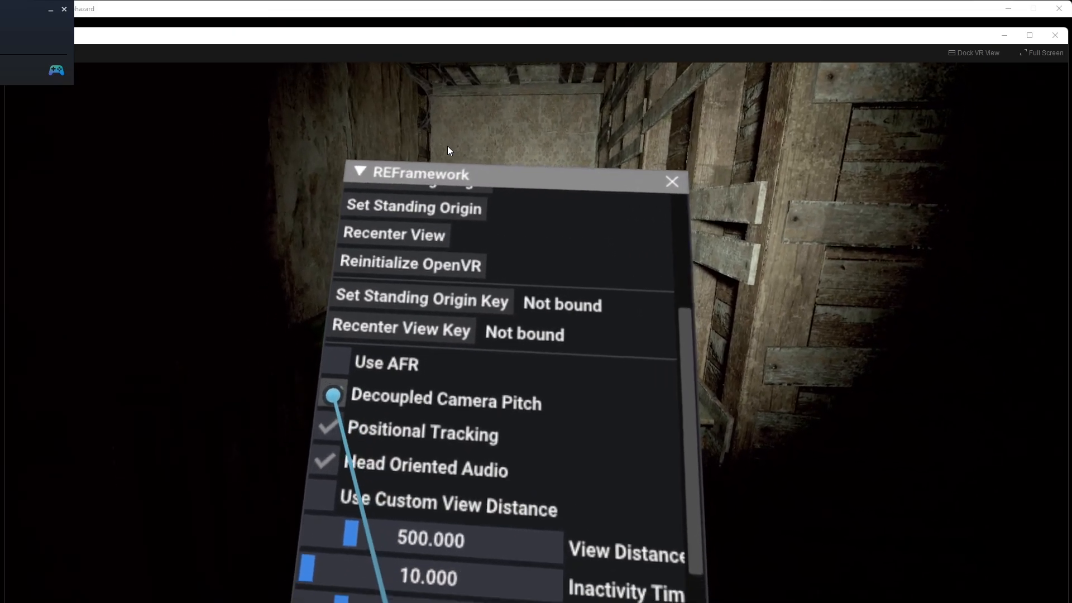
left_click(333, 395)
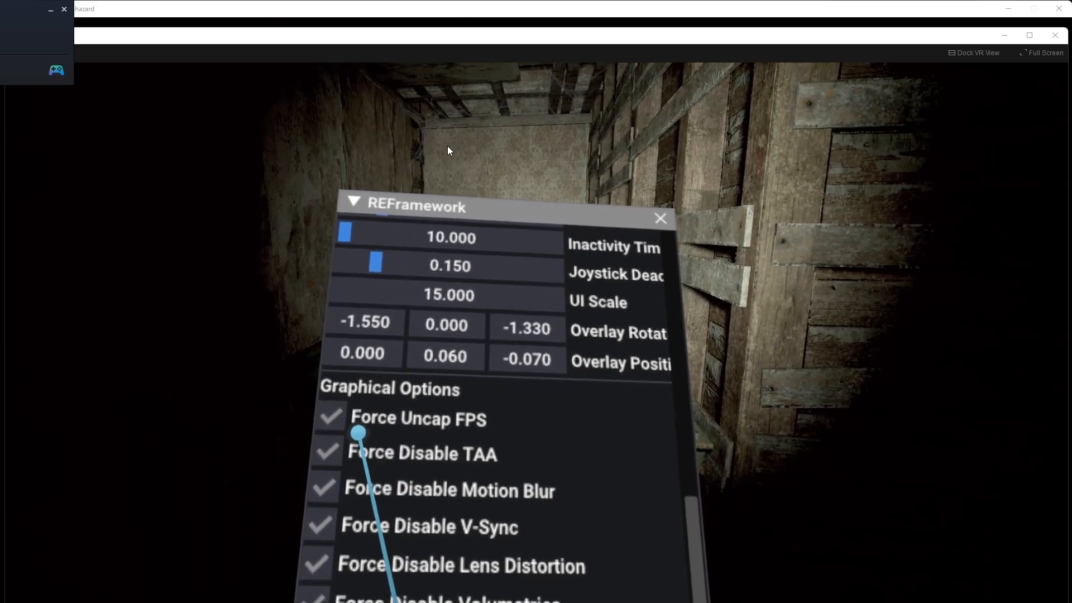
Step: Scroll past Debug info to expand the FreeCam section, then hide the overlay revealing the stairwell
scroll("down", 3)
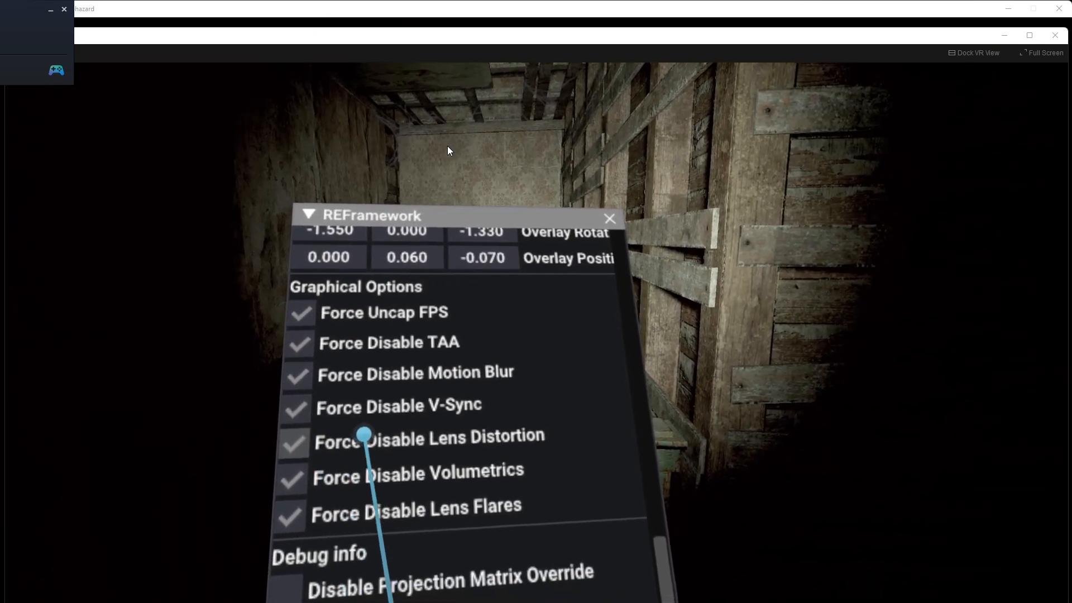
left_click(609, 219)
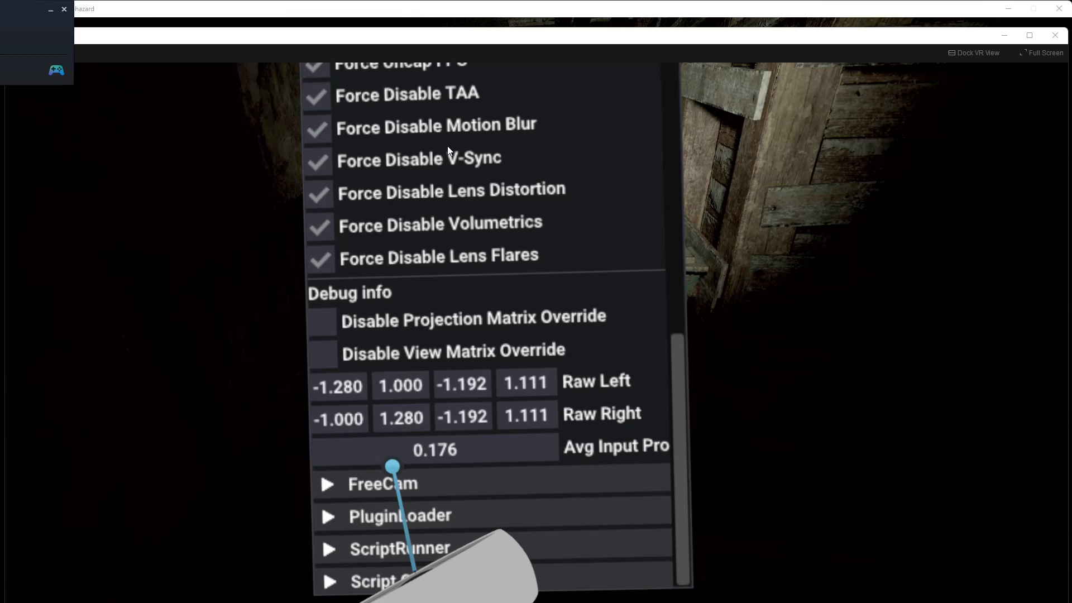
left_click(328, 484)
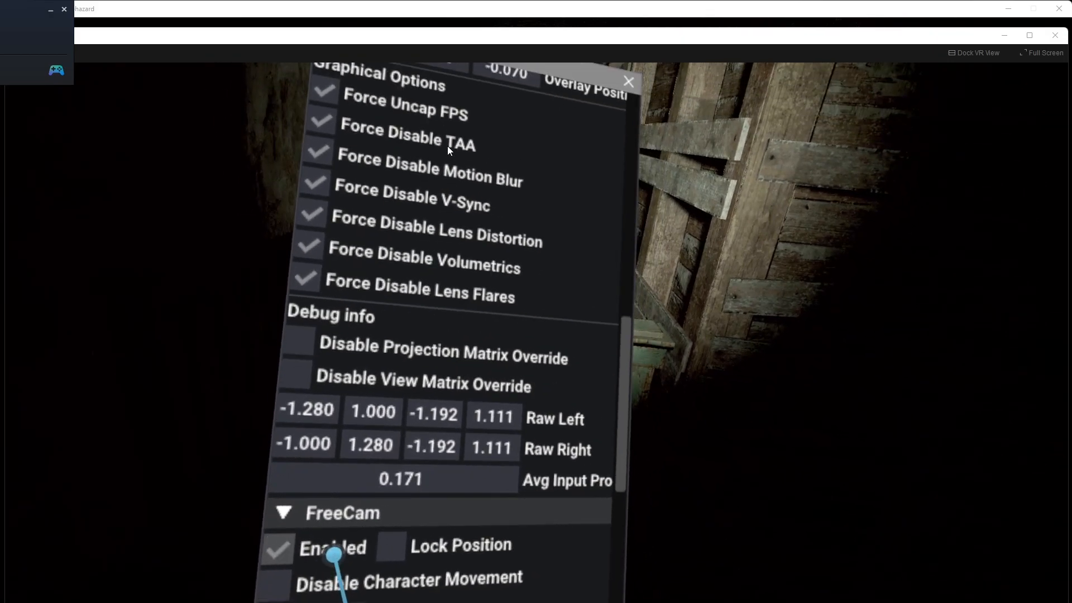
left_click(627, 81)
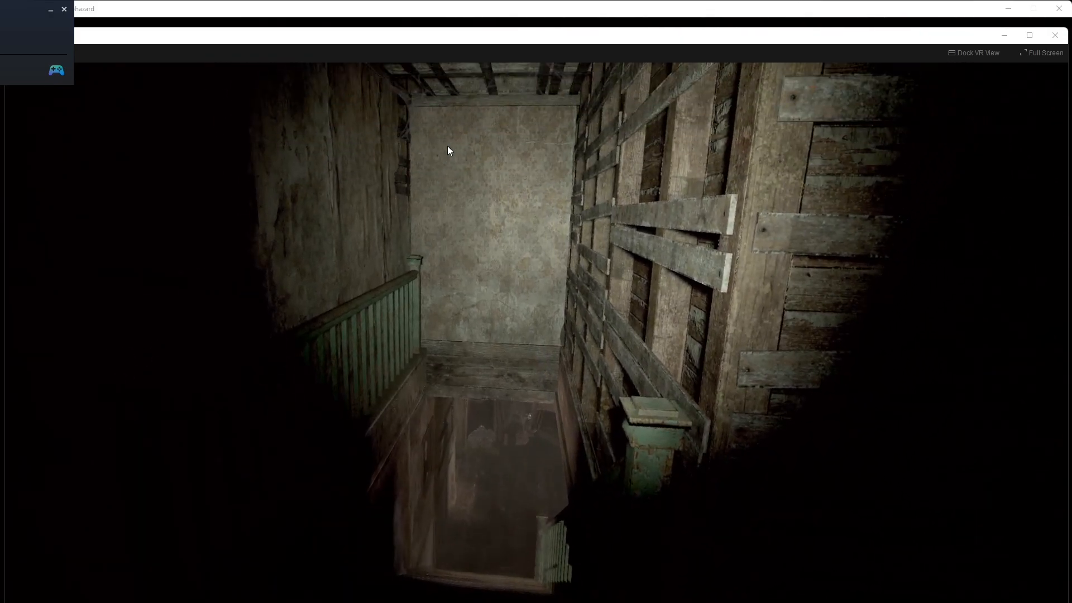